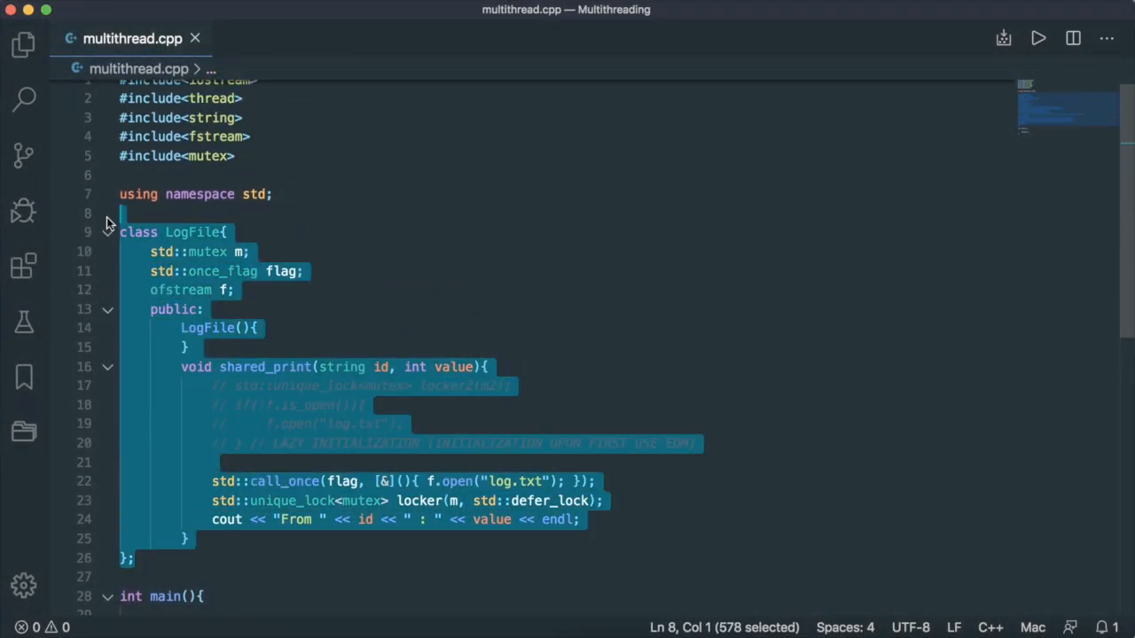
- Replace LogFile with a std::deque<int>, a mutex, and func1 locking, pushing k, sleeping one second, decrementing
{"action": "key", "text": "Delete"}
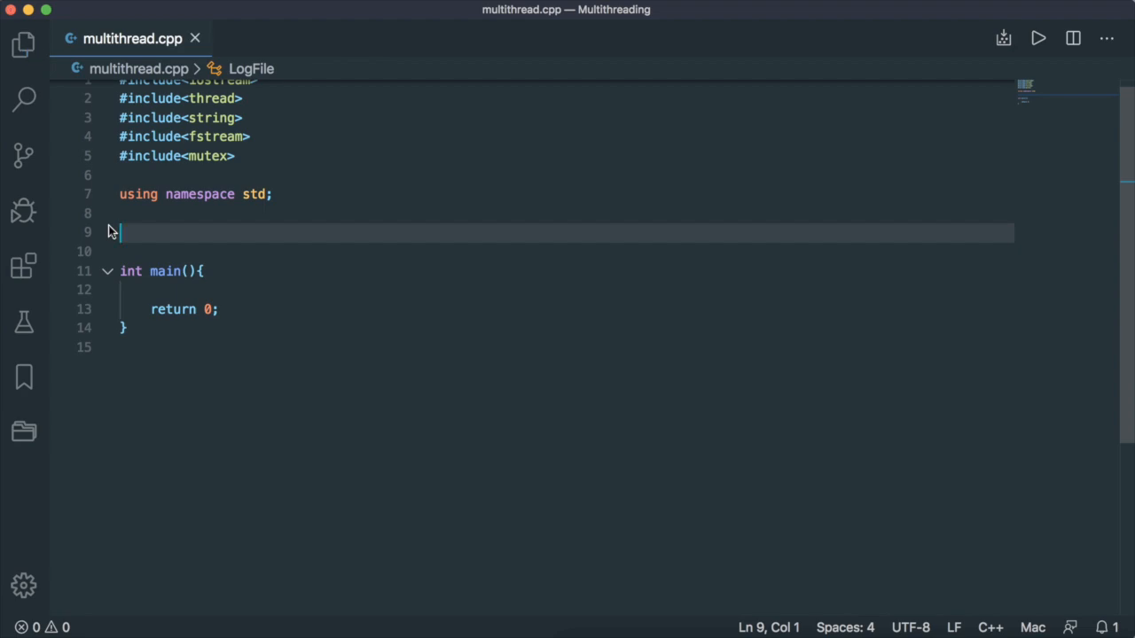
{"action": "type", "text": "std::deque<int> q;"}
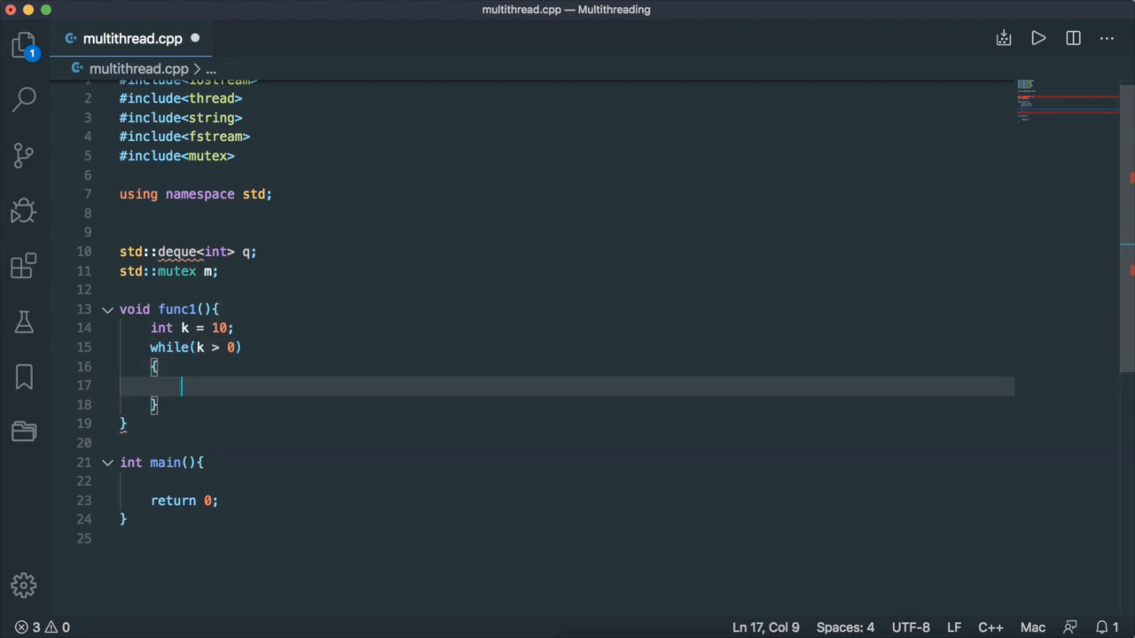
{"action": "type", "text": "std::unique_lock<mutex> locker(m);"}
{"action": "type", "text": "q.push"}
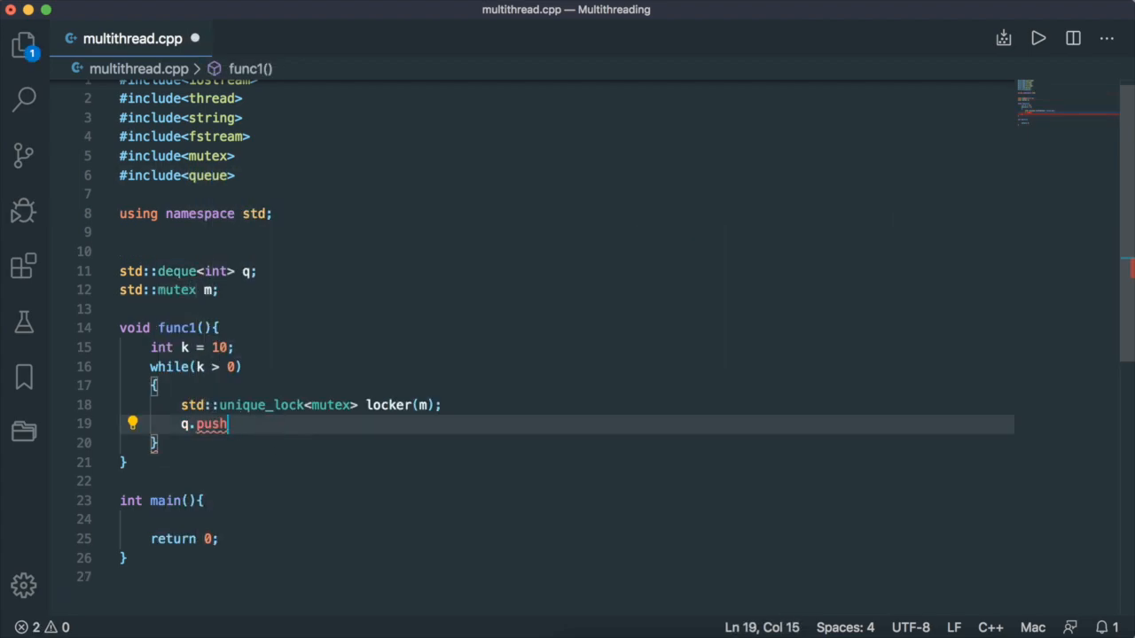
{"action": "type", "text": "_front(k);"}
{"action": "type", "text": "std::this_thread::sleep_for("}
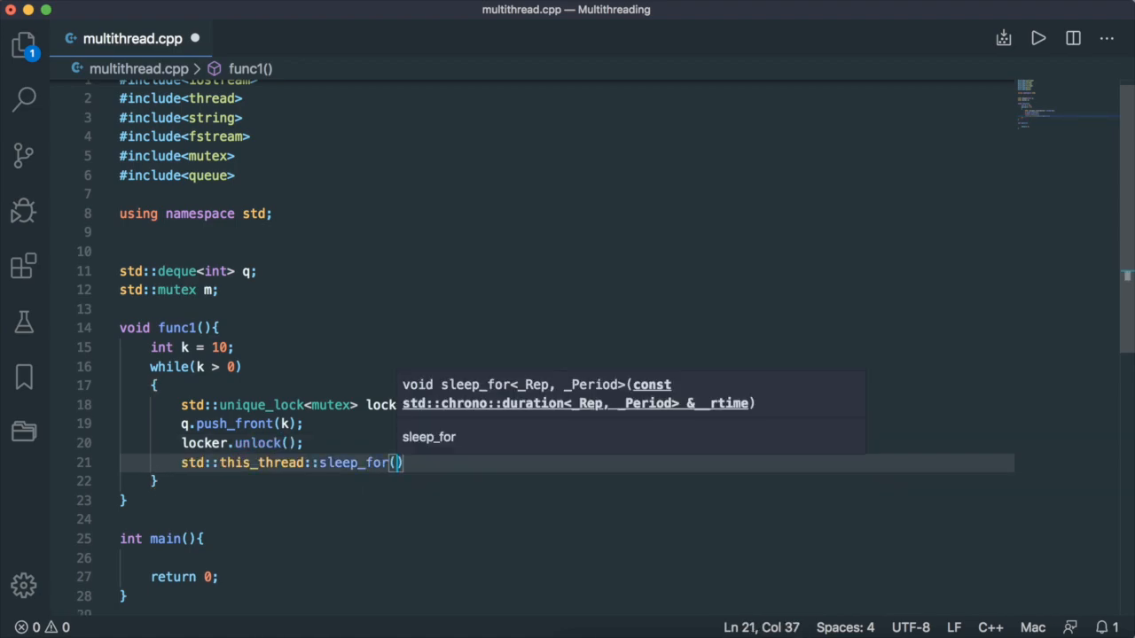
{"action": "type", "text": "chrono::seconds(1)"}
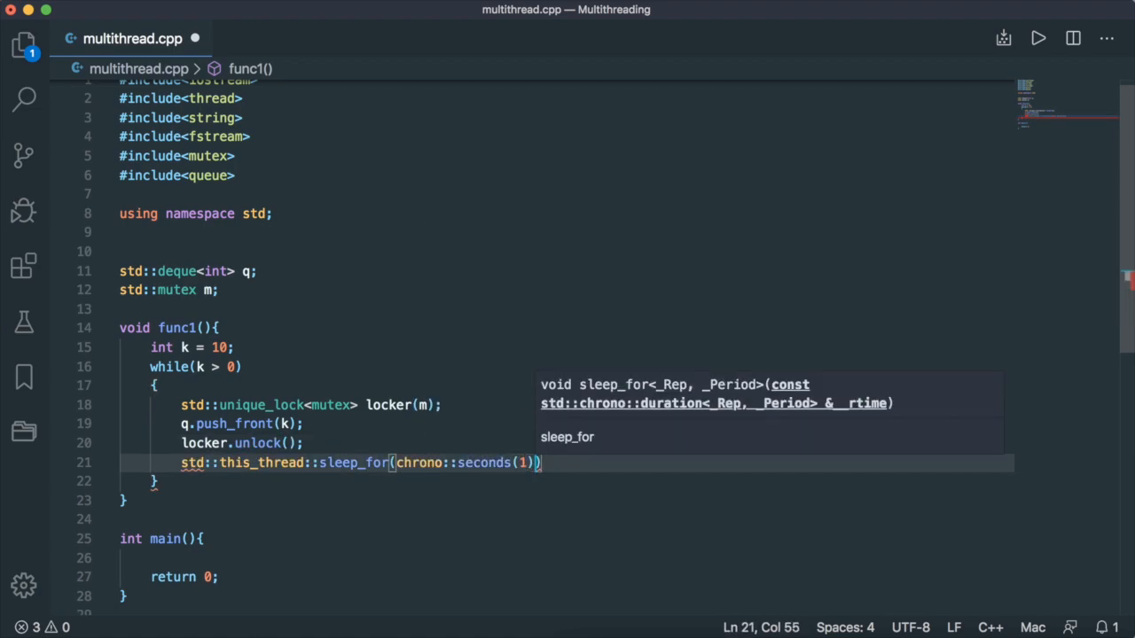
{"action": "type", "text": "k--;"}
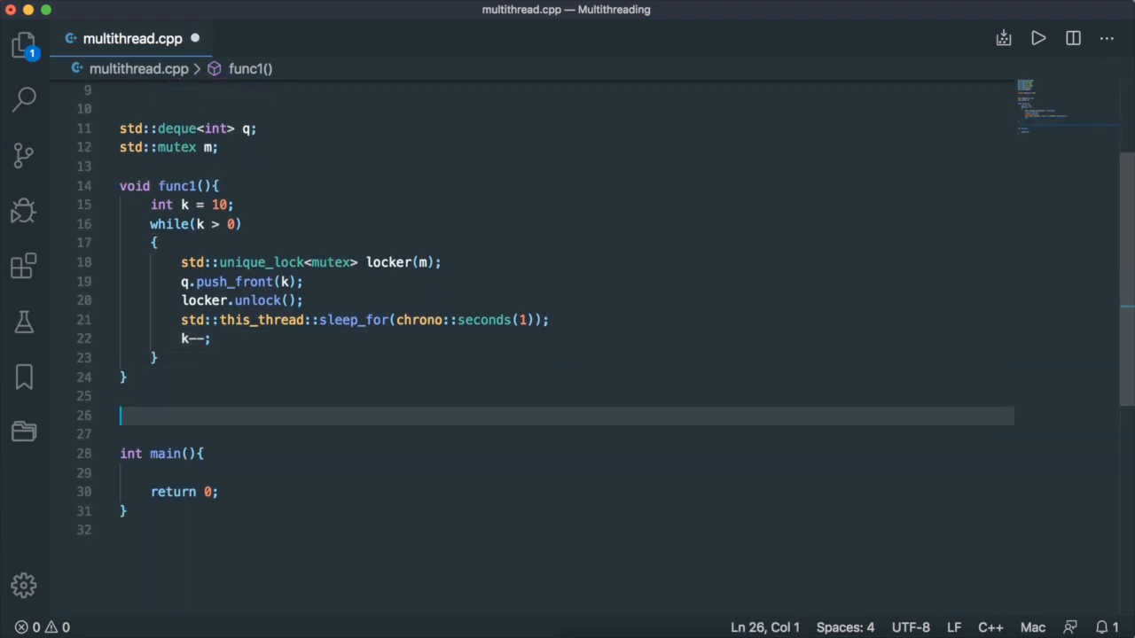
- Start func2 with int data = 0, a while(data != 1) loop, and a unique_lock on m
{"action": "type", "text": "void"}
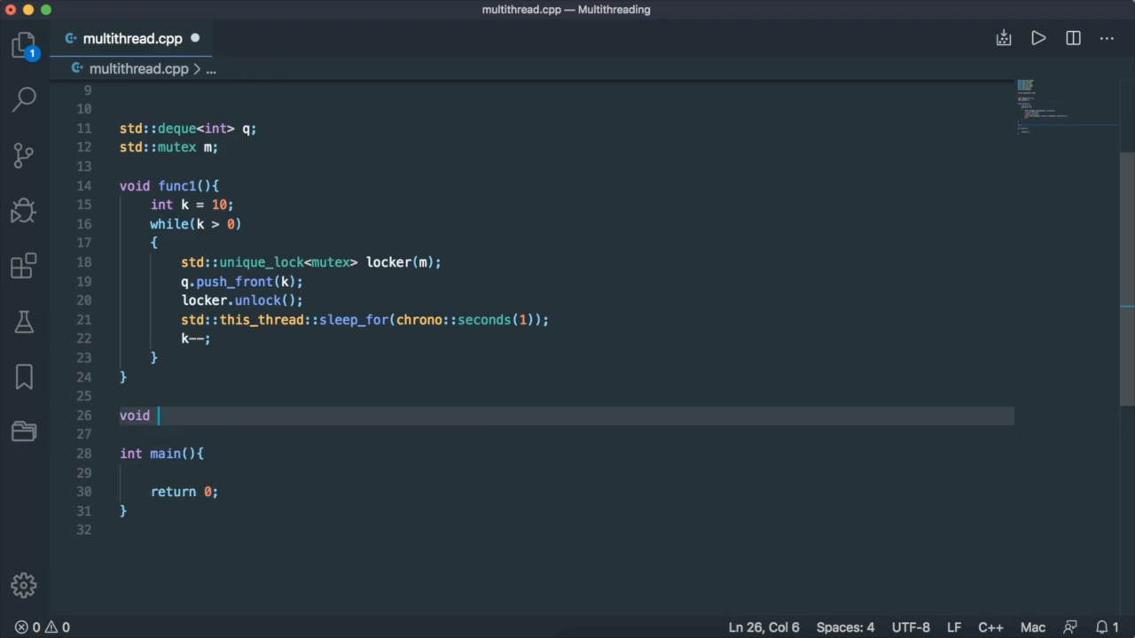
{"action": "type", "text": "func2()"}
{"action": "left_click", "coordinate": [566, 434]}
{"action": "type", "text": "{"}
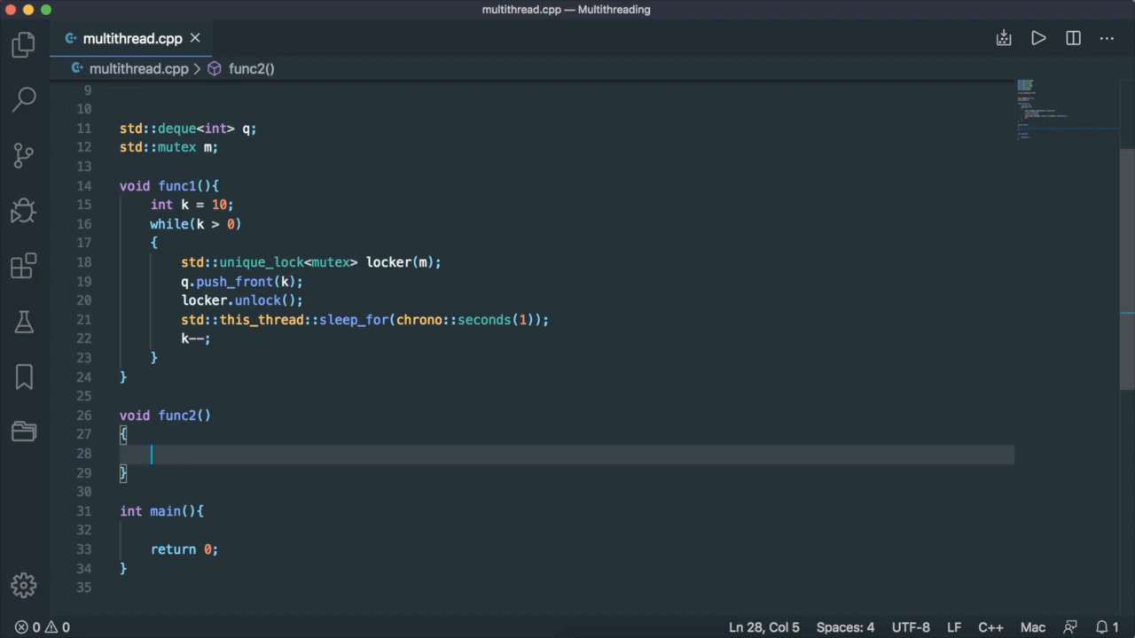
{"action": "type", "text": "int data = 0"}
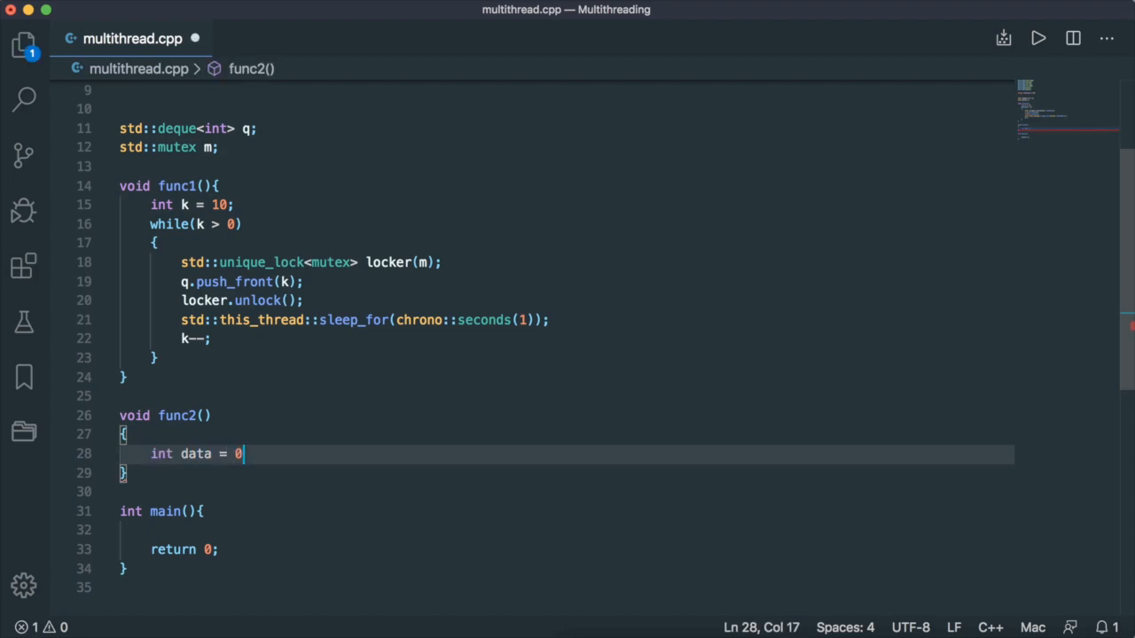
{"action": "type", "text": "while(data != 1){"}
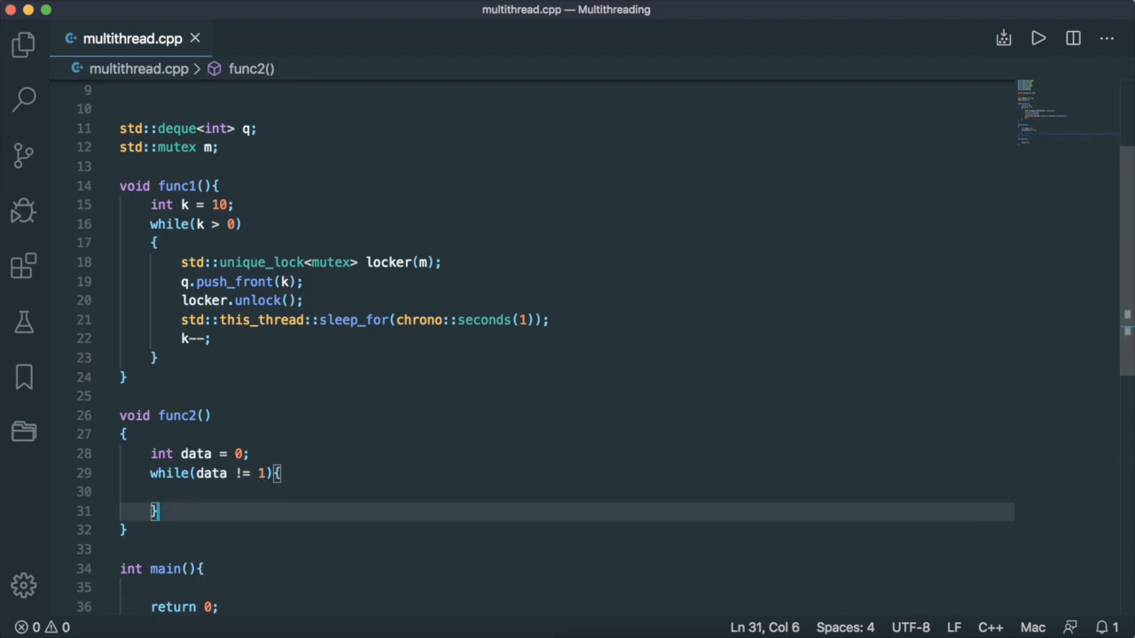
{"action": "type", "text": "std::"}
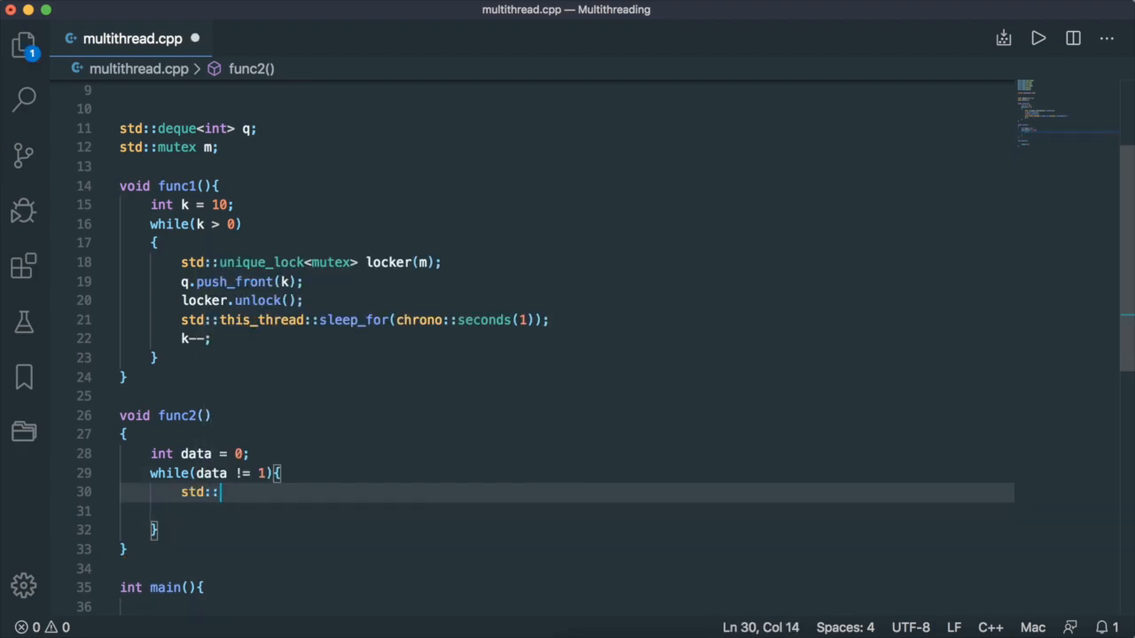
{"action": "type", "text": "unique_lock"}
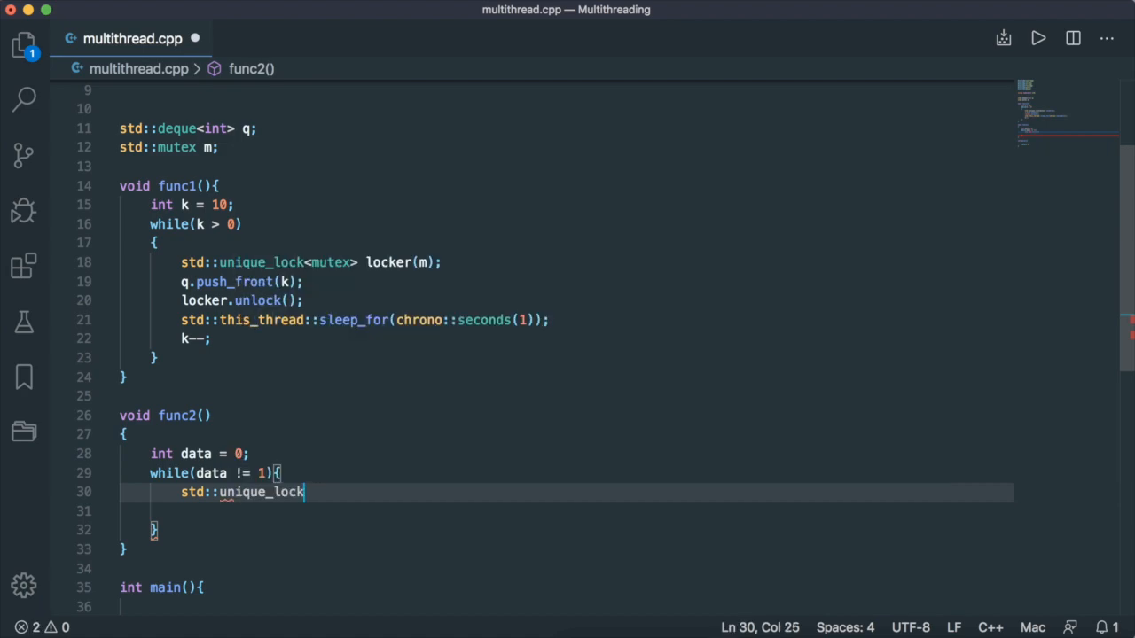
{"action": "type", "text": "<mutex> locker(m);"}
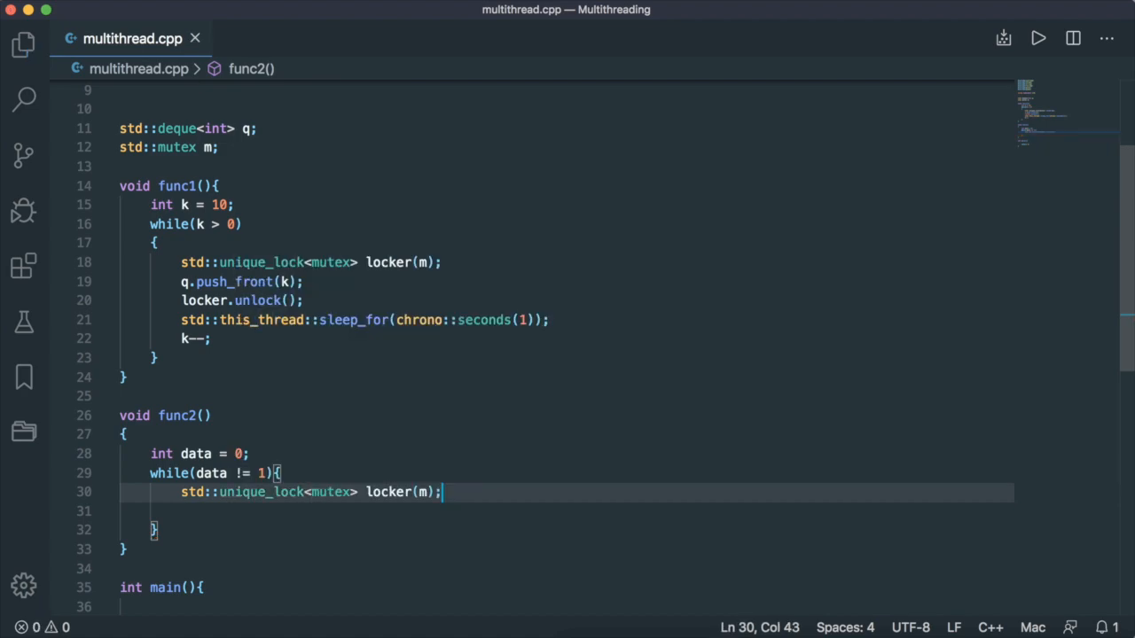
- If q is non-empty, pop from the back and print 't2 got a value from t1'; else unlock
{"action": "type", "text": "if("}
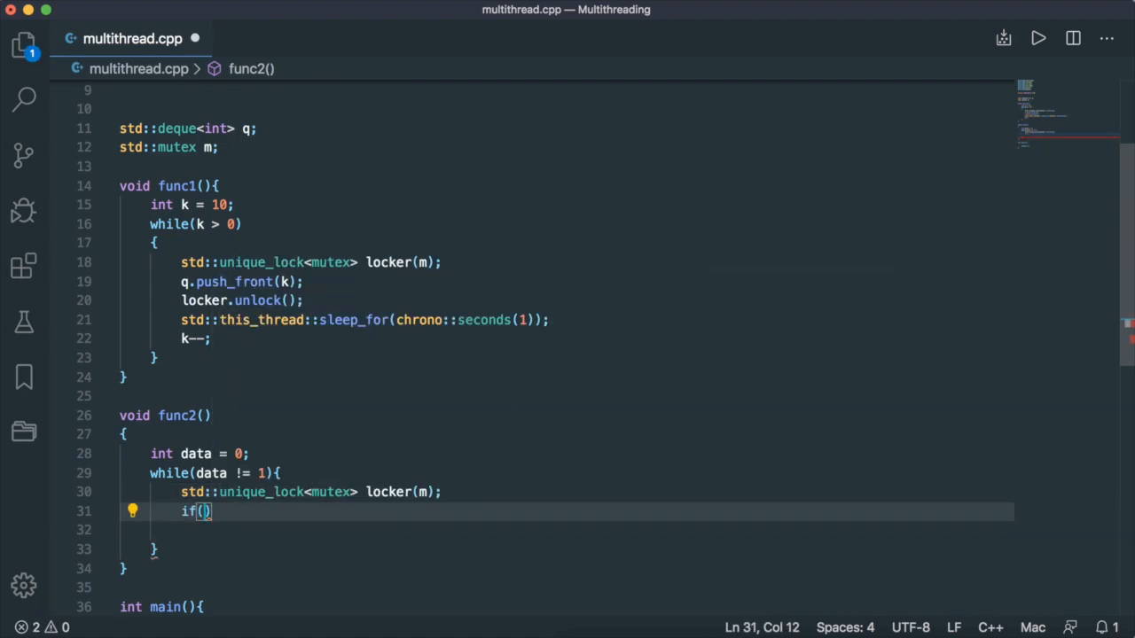
{"action": "type", "text": "!q.empty("}
{"action": "left_click", "coordinate": [567, 530]}
{"action": "type", "text": "data = q.back"}
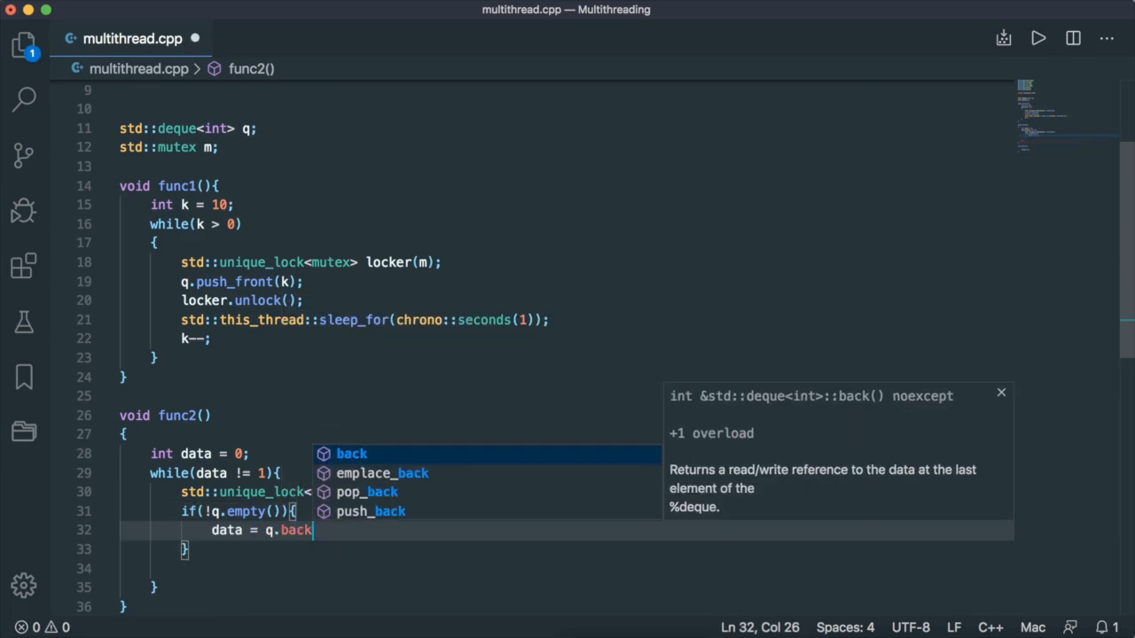
{"action": "type", "text": "q.pop_back();"}
{"action": "type", "text": "cout <<"}
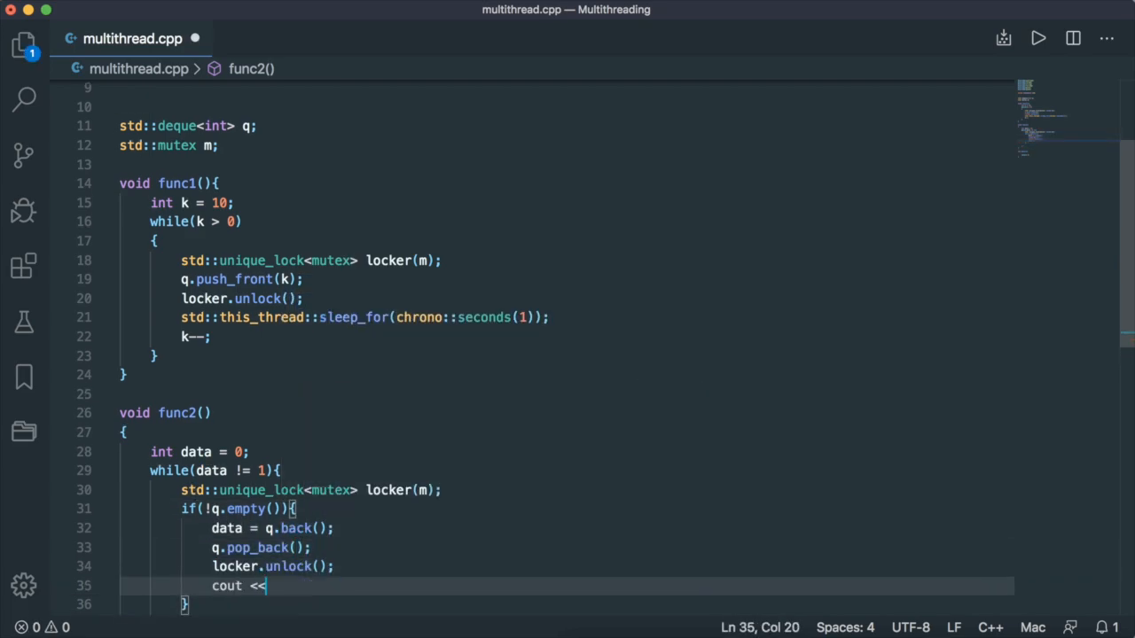
{"action": "type", "text": "\"t2 got a \""}
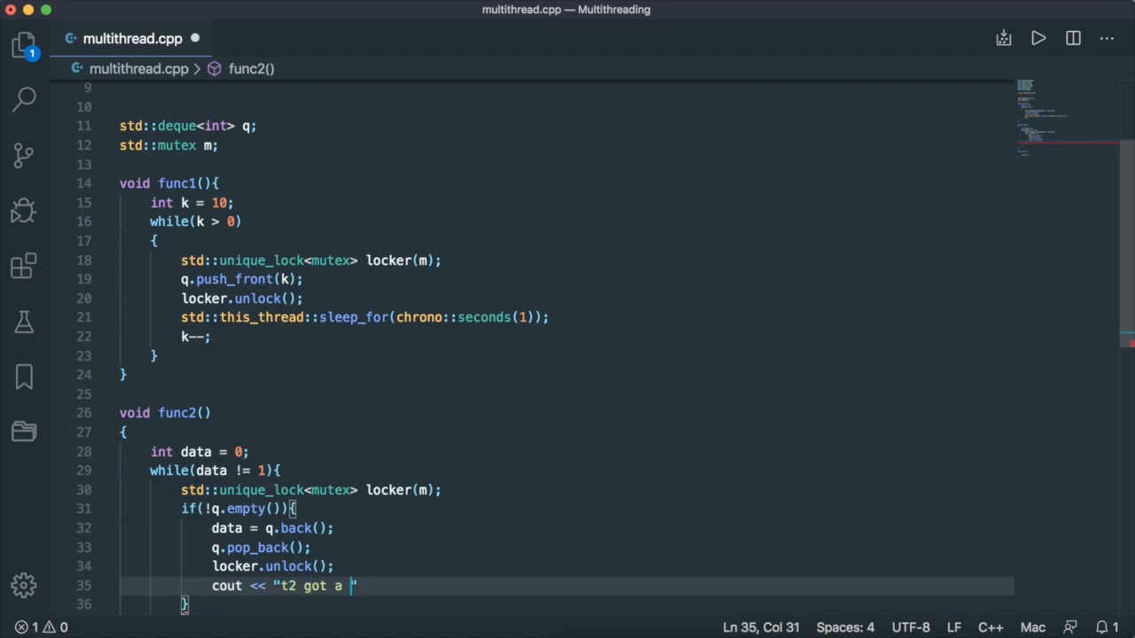
{"action": "type", "text": "value from t1\""}
{"action": "type", "text": "else"}
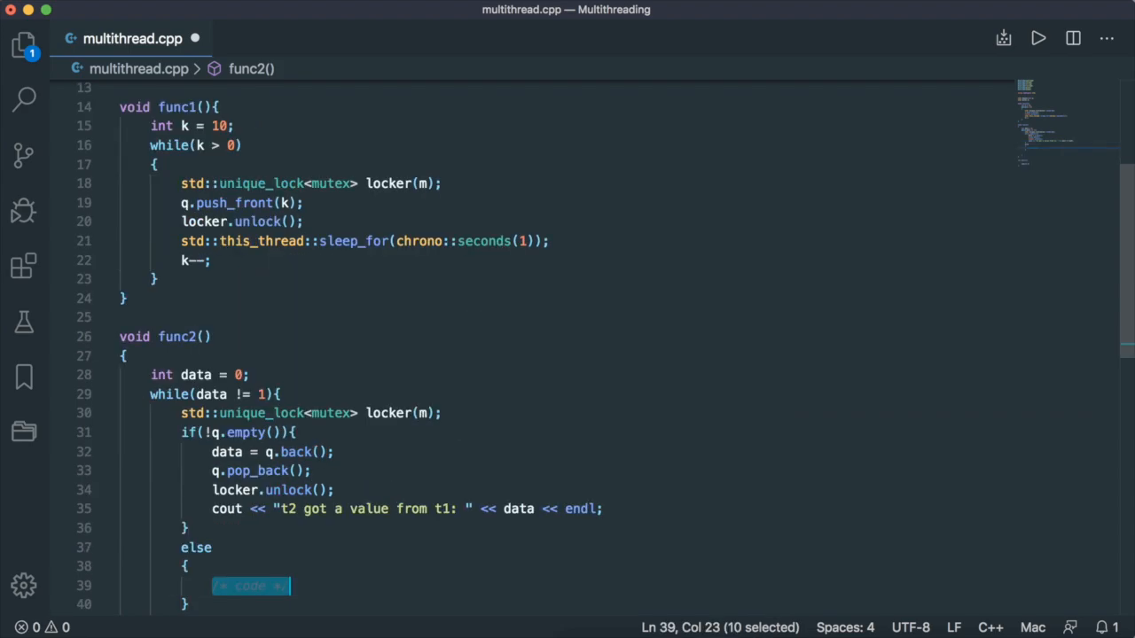
{"action": "type", "text": "locker.unlock();"}
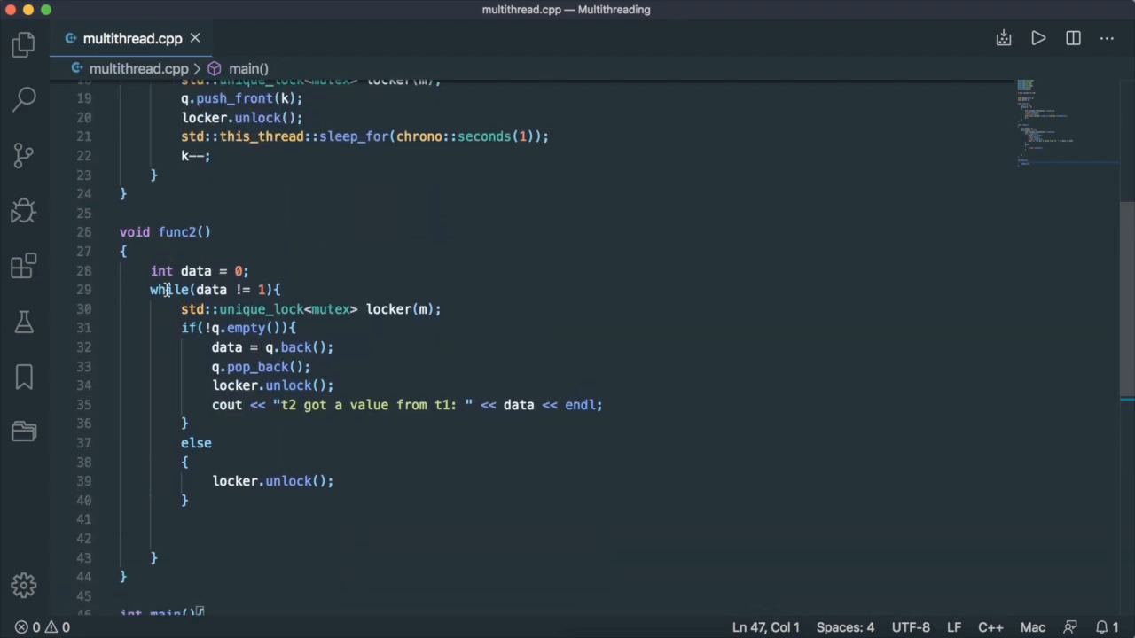
- In main, start threads t1 on func1 and t2 on func2
{"action": "type", "text": "std::thread t1"}
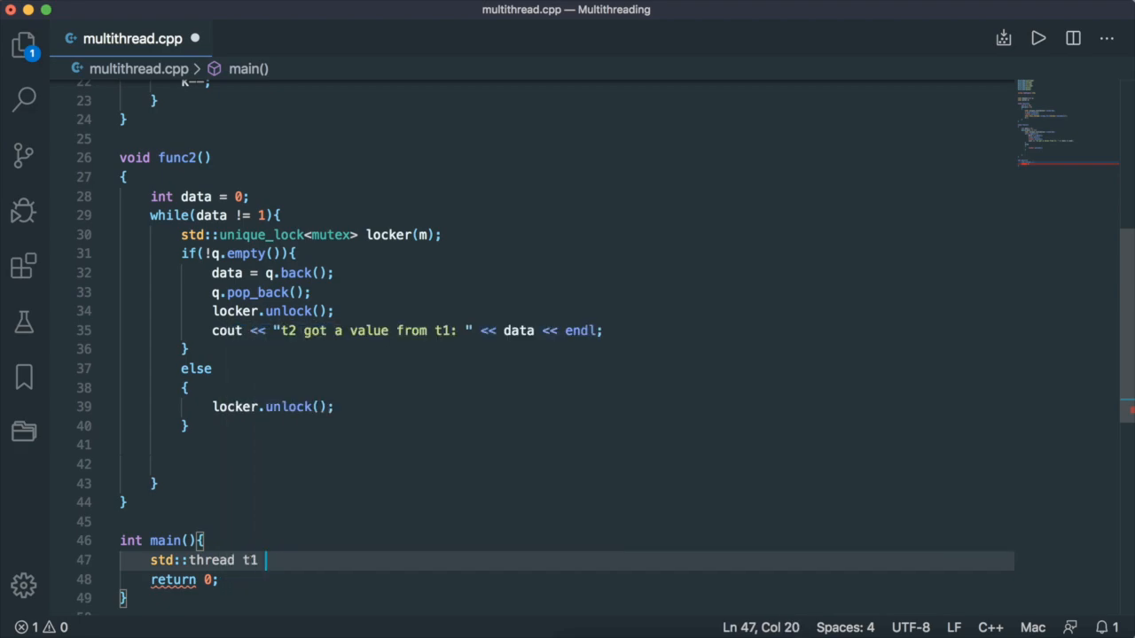
{"action": "type", "text": "(func1);"}
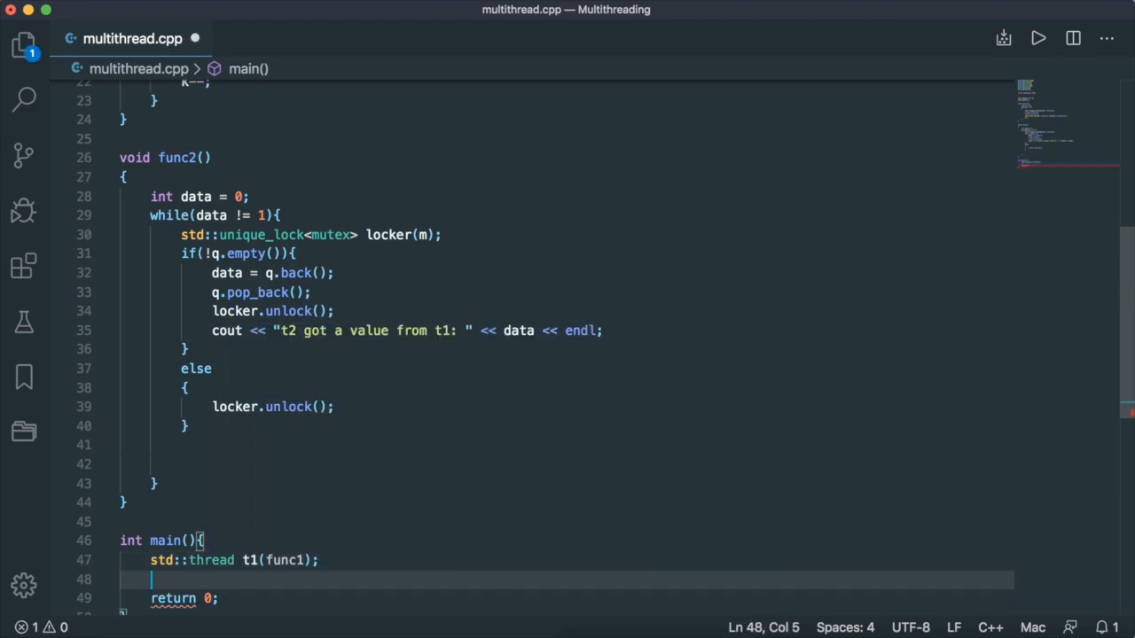
{"action": "type", "text": "std::thread t2(t"}
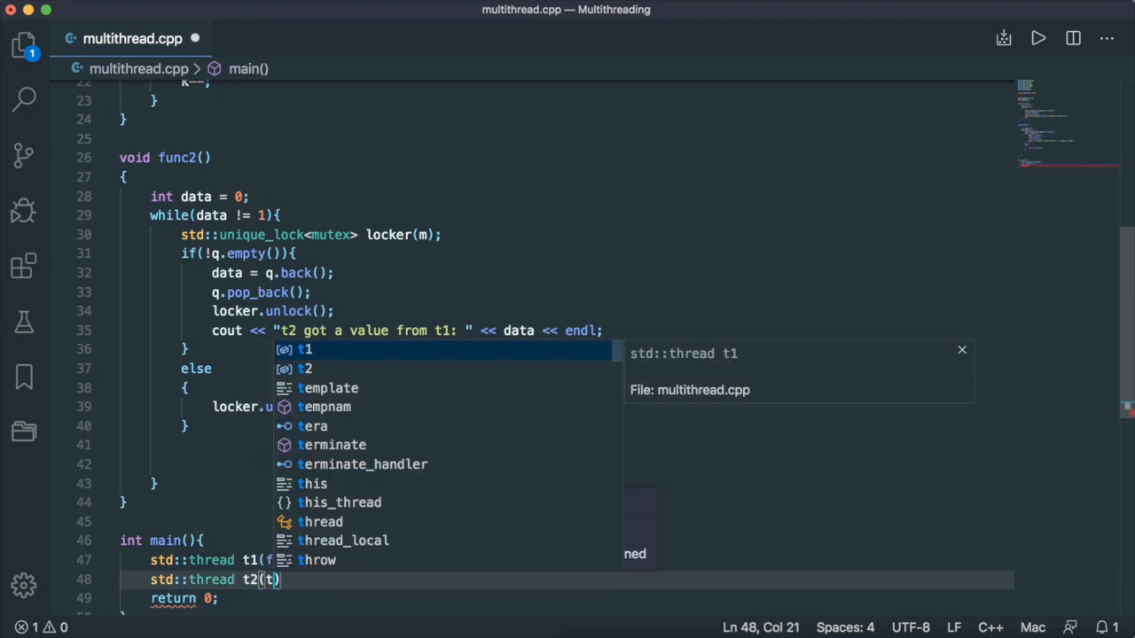
{"action": "type", "text": "func2);"}
{"action": "type", "text": "t1.join();"}
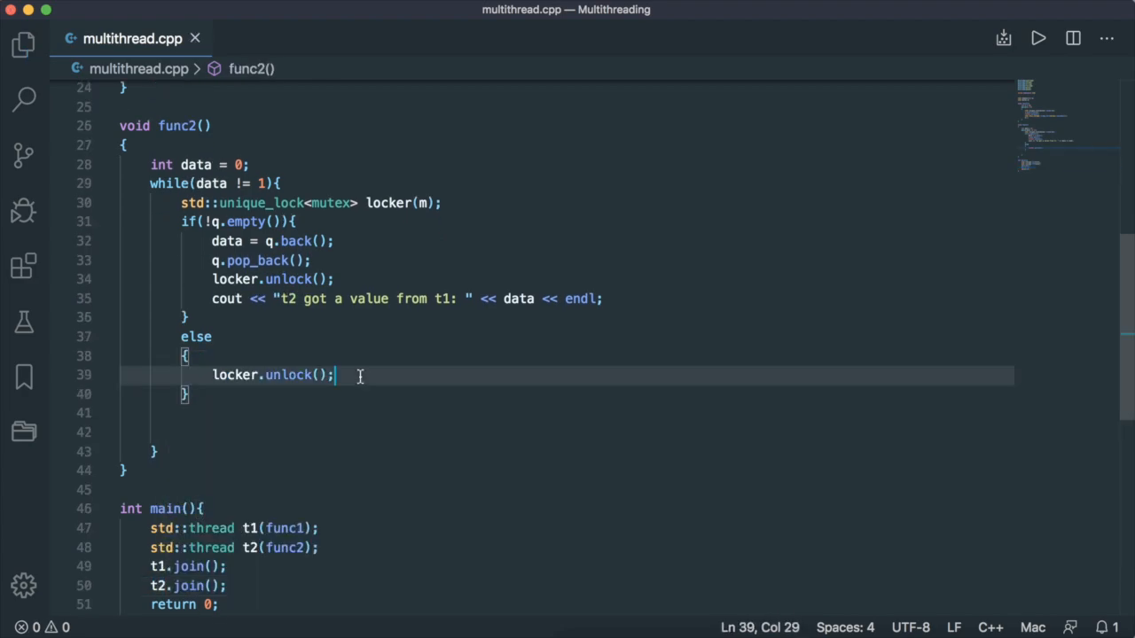
- Add std::this_thread::sleep_for(chrono::microseconds(1)) after unlocking in func2's else branch
{"action": "type", "text": "s"}
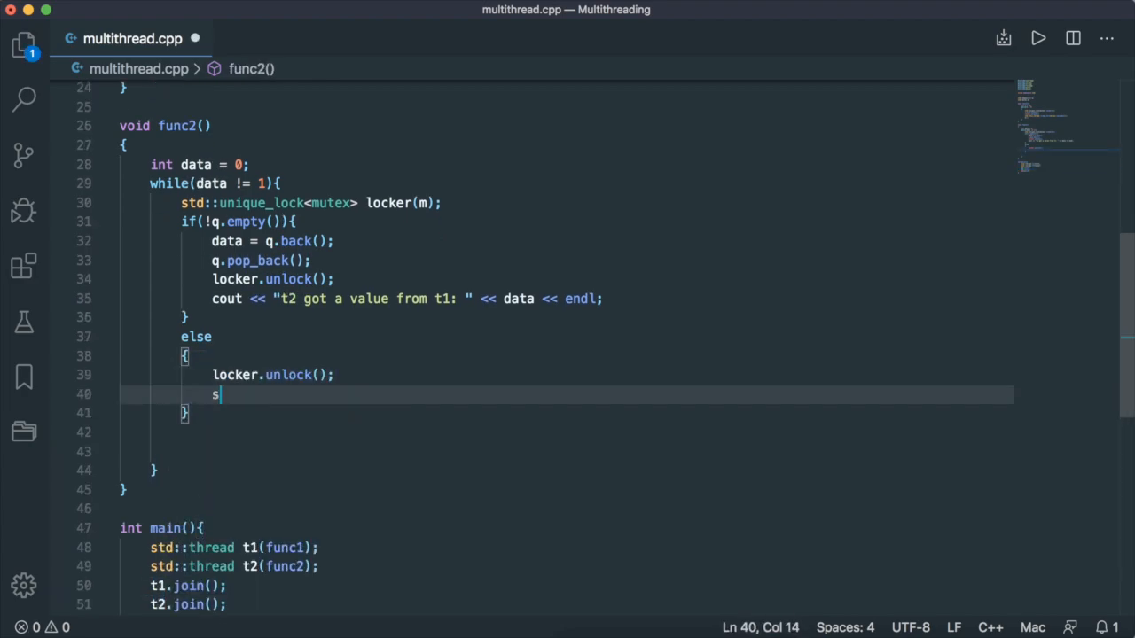
{"action": "type", "text": "td::th"}
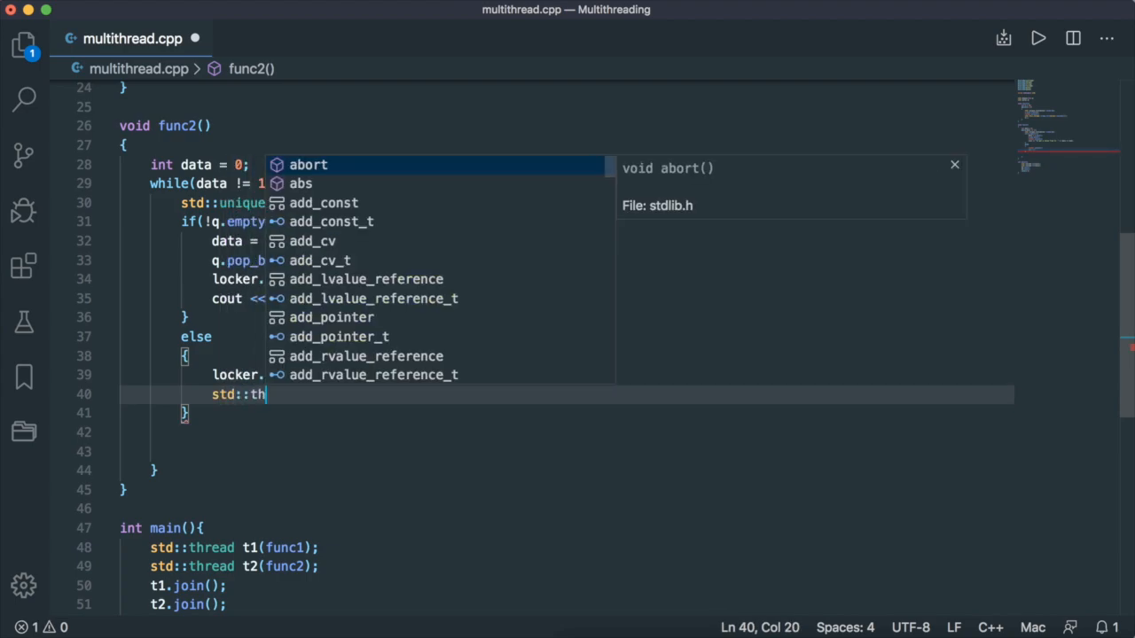
{"action": "type", "text": "is_thread::sleep_for(chrono::"}
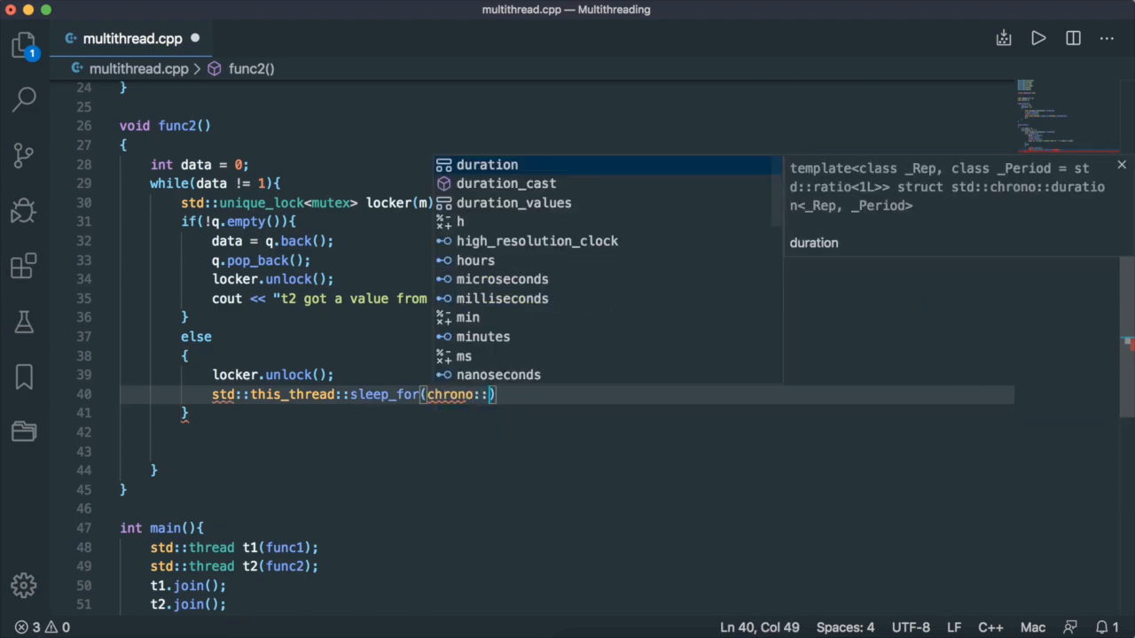
{"action": "type", "text": "m"}
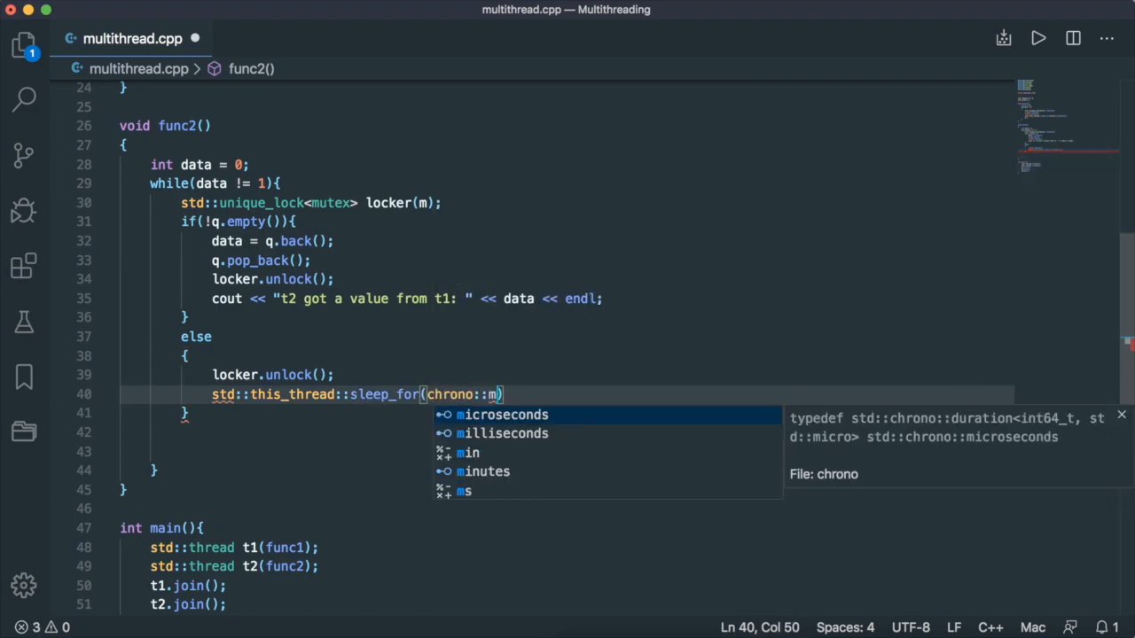
{"action": "type", "text": "icroseconds(1)"}
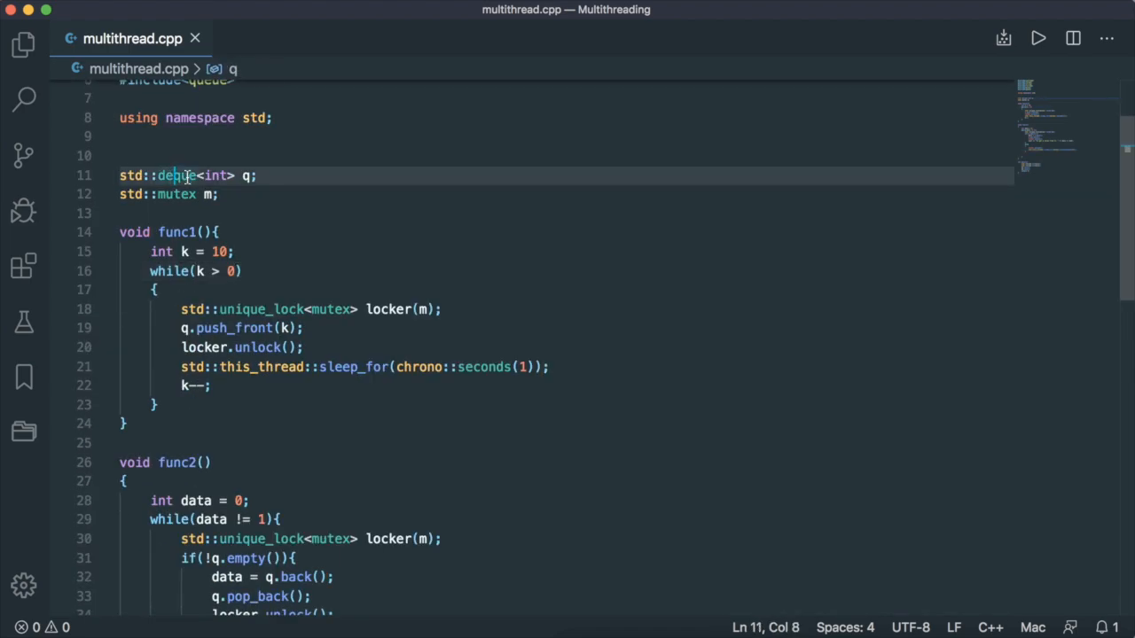
{"action": "mouse_move", "coordinate": [177, 174]}
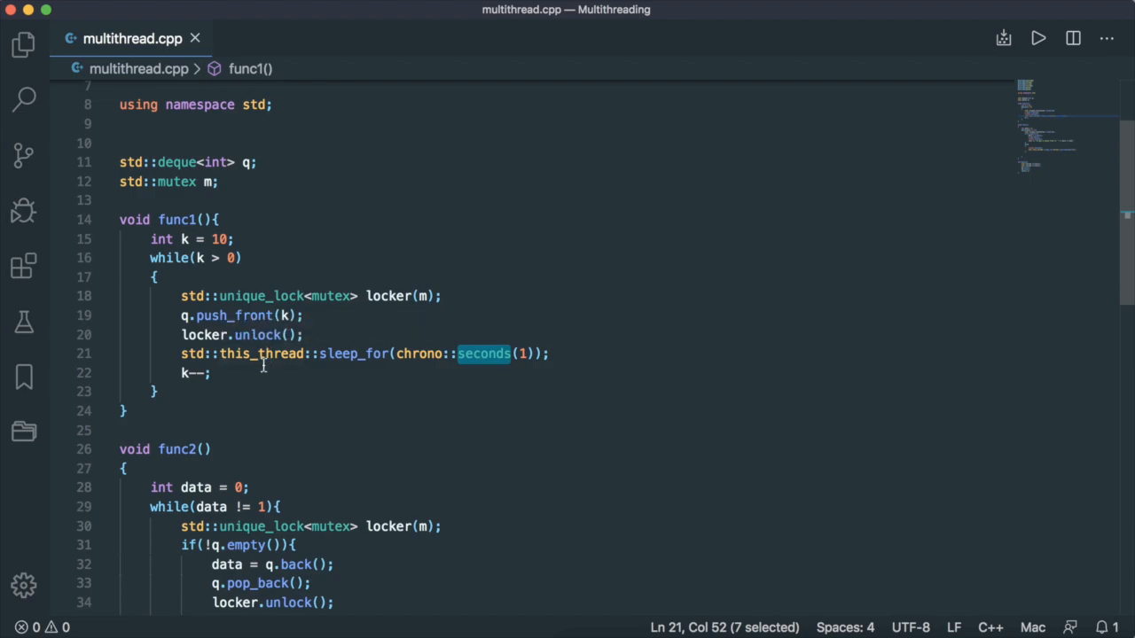
{"action": "scroll", "scroll_direction": "down", "scroll_amount": 3}
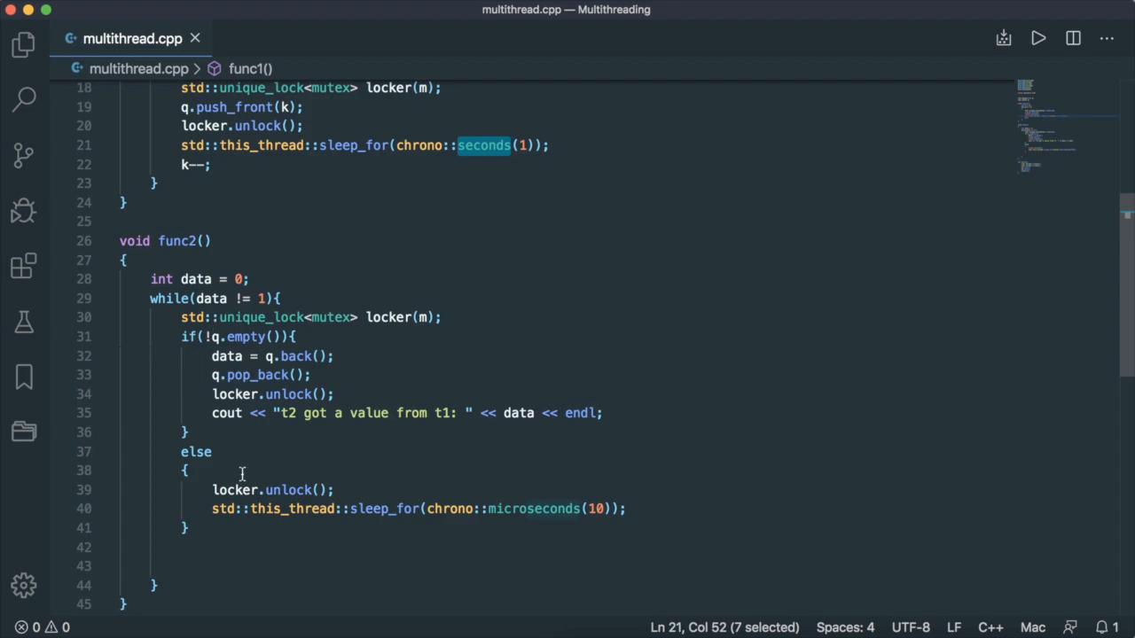
{"action": "double_click", "coordinate": [257, 374]}
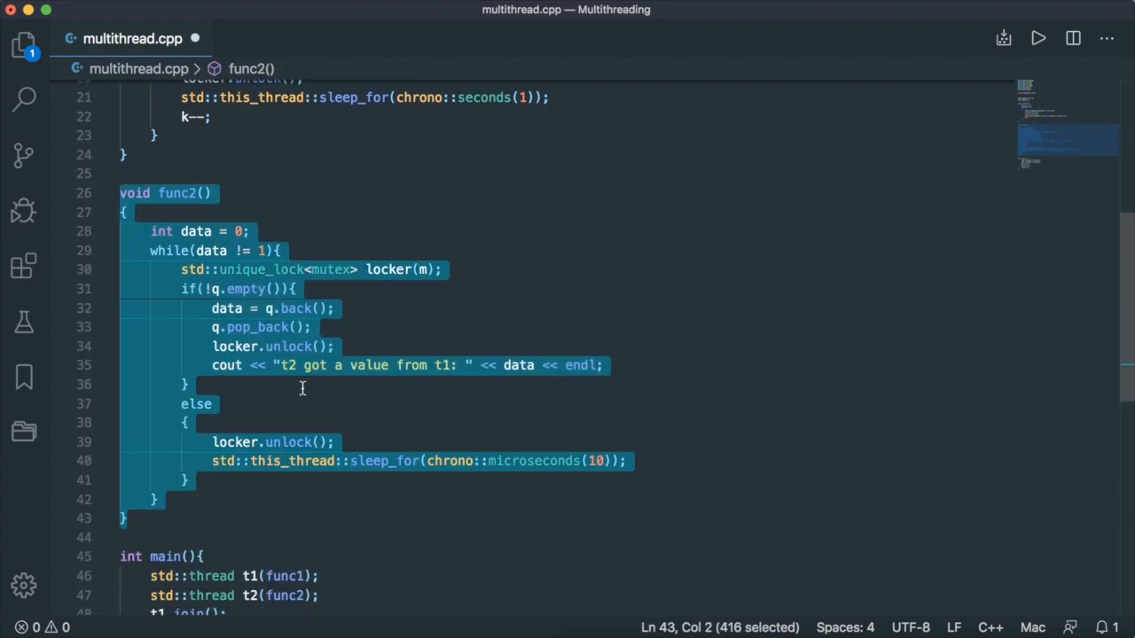
{"action": "mouse_move", "coordinate": [319, 428]}
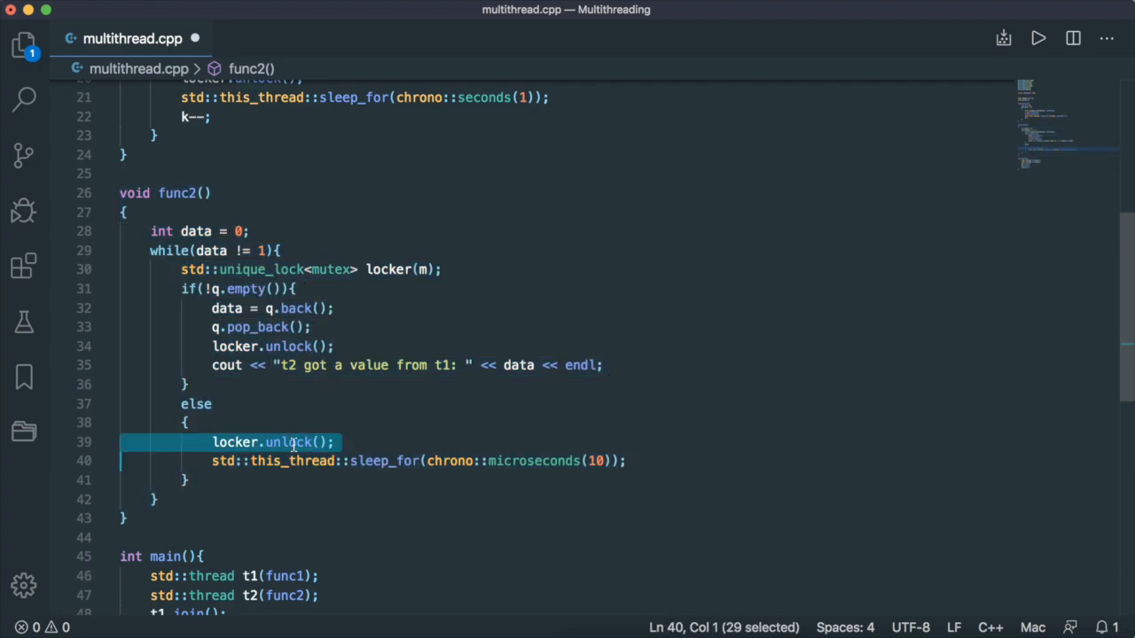
{"action": "mouse_move", "coordinate": [288, 441]}
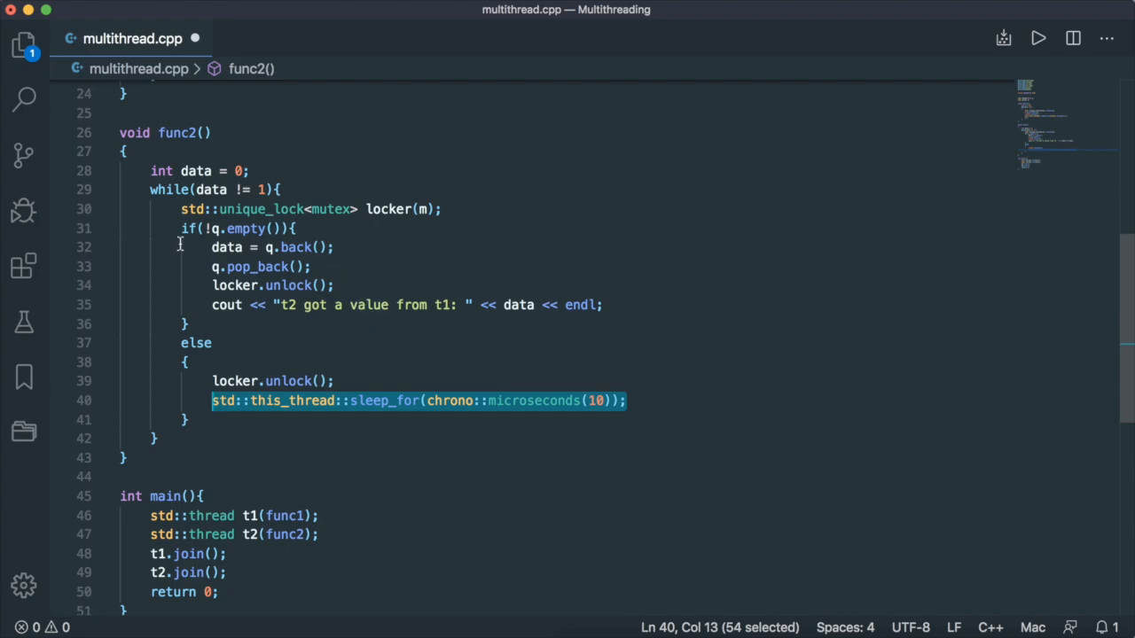
{"action": "mouse_move", "coordinate": [188, 285]}
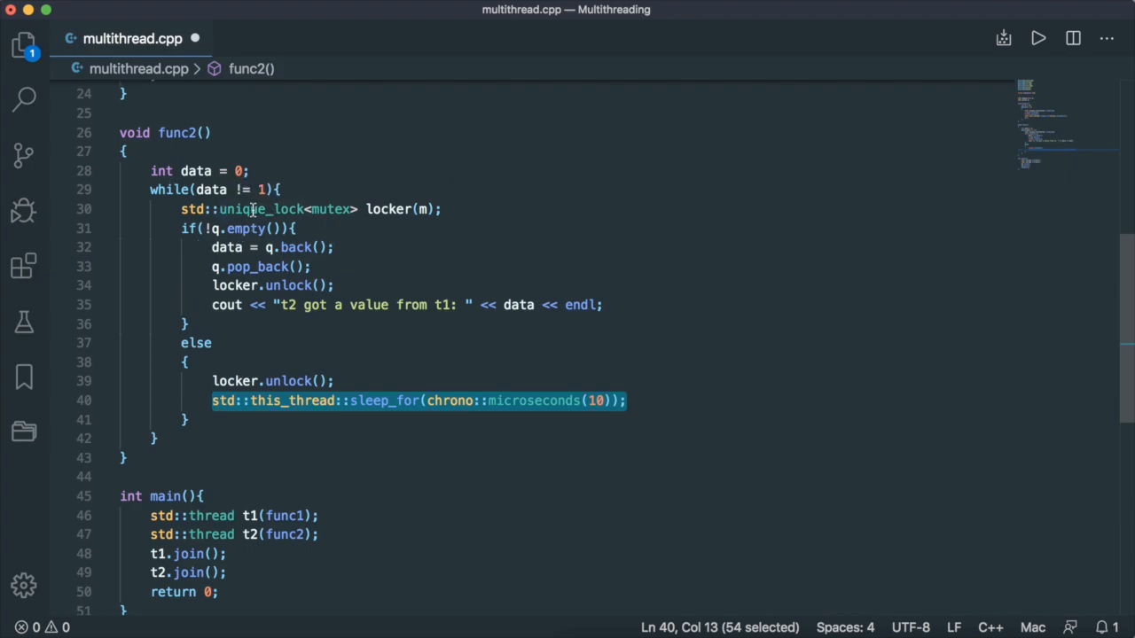
{"action": "mouse_move", "coordinate": [598, 390]}
{"action": "type", "text": "1/(10 * 1"}
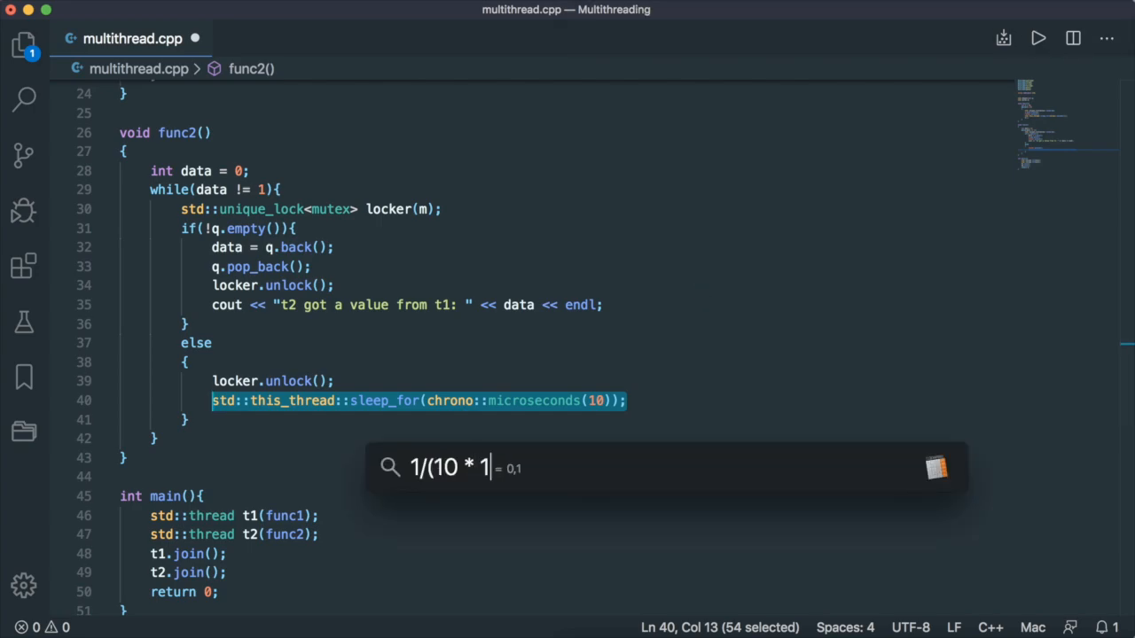
{"action": "type", "text": "e-6)"}
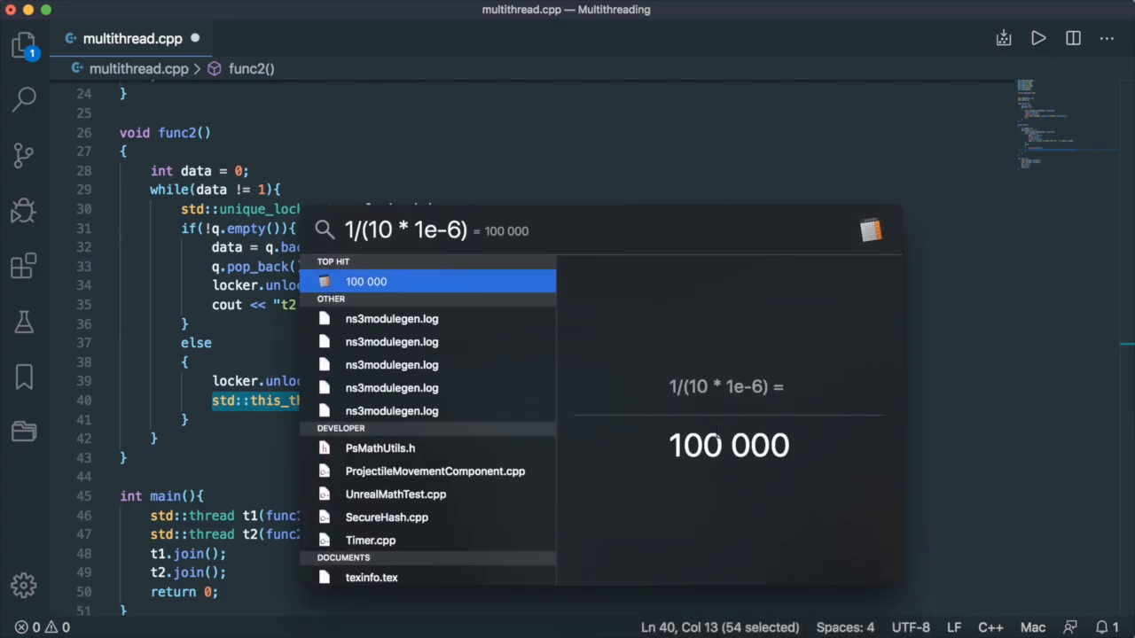
{"action": "mouse_move", "coordinate": [257, 221]}
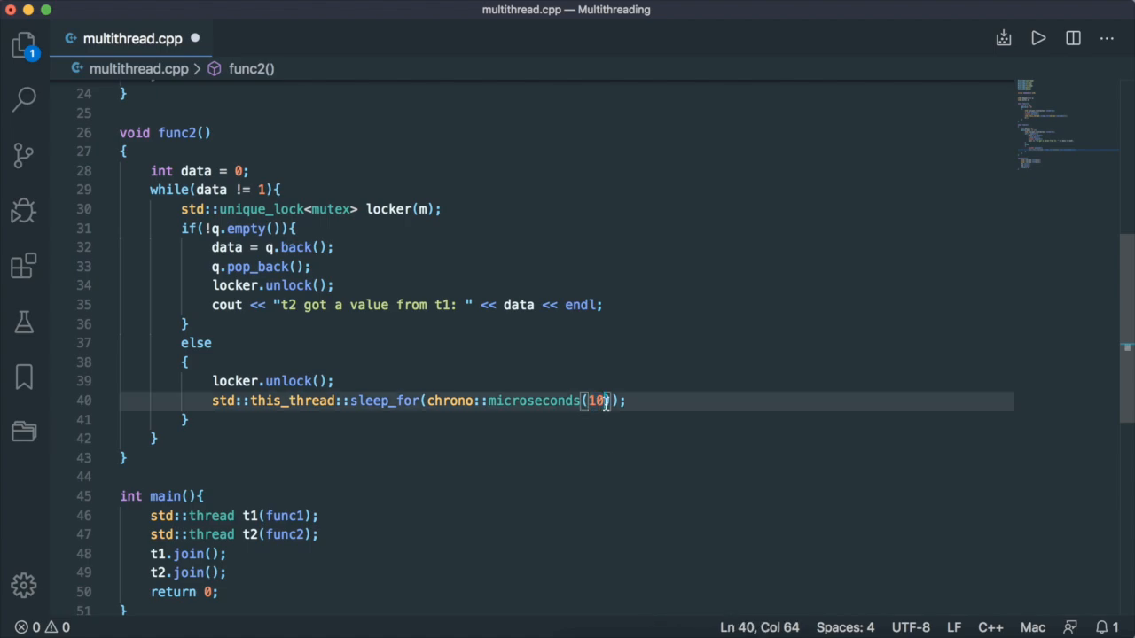
{"action": "mouse_move", "coordinate": [314, 247]}
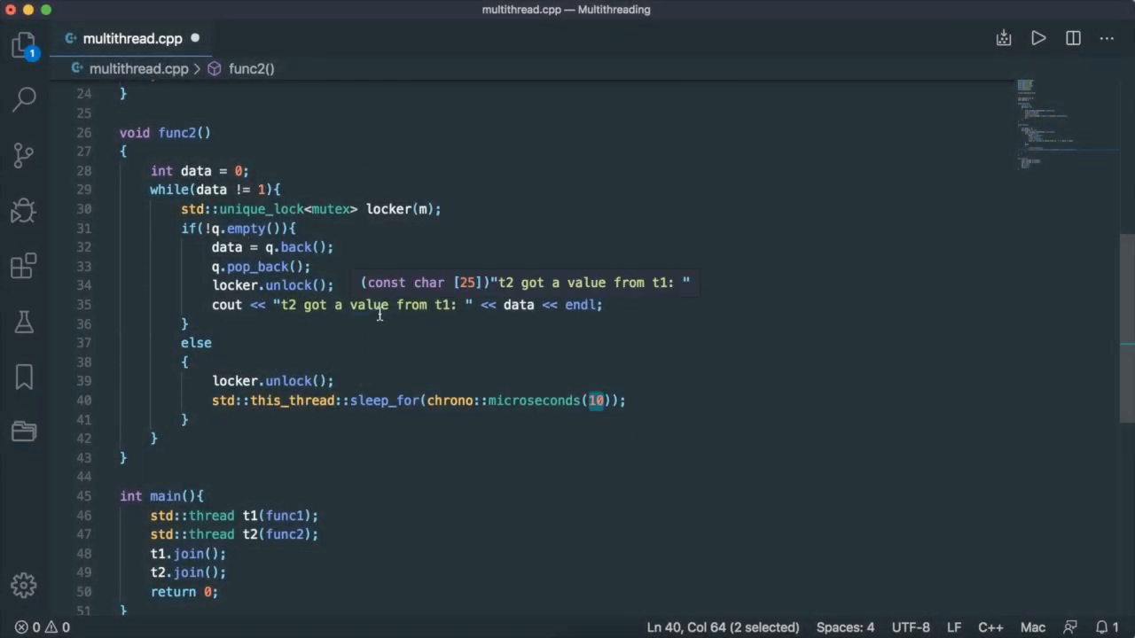
{"action": "mouse_move", "coordinate": [354, 324]}
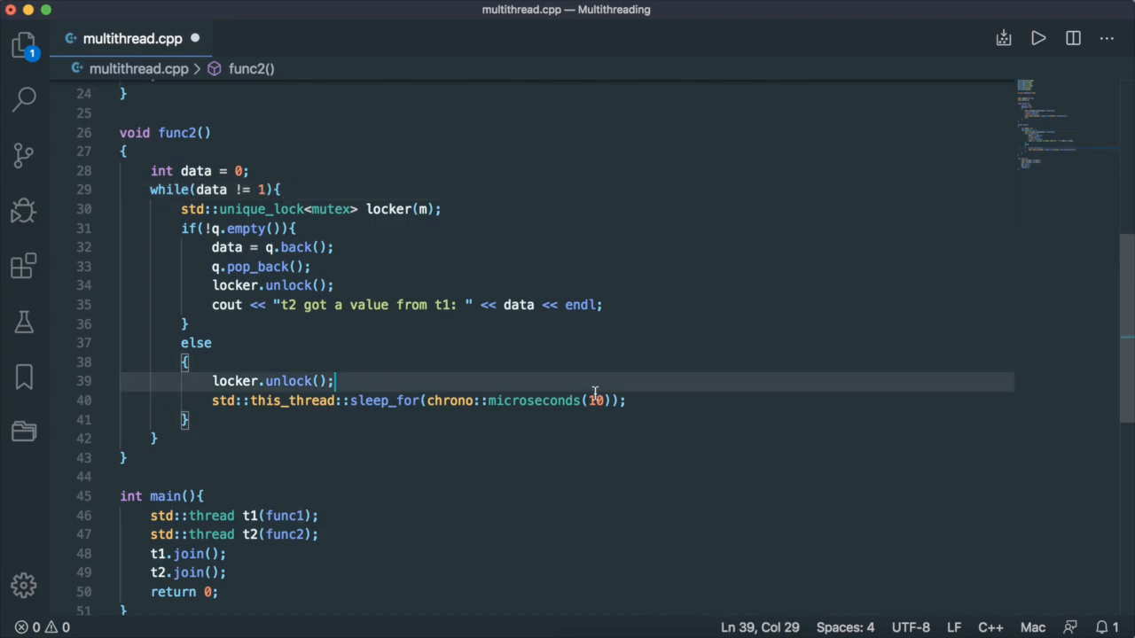
- Declare std::condition_variable cond below the mutex and add #include<condition_variable>
{"action": "double_click", "coordinate": [594, 400]}
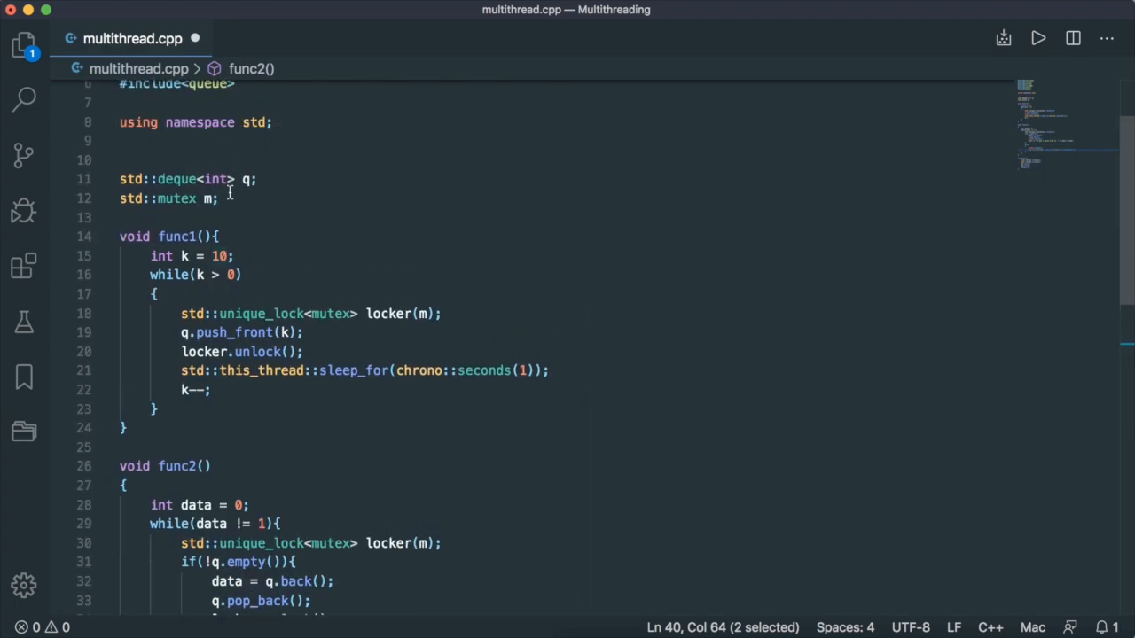
{"action": "type", "text": "std::condition_variable cond;"}
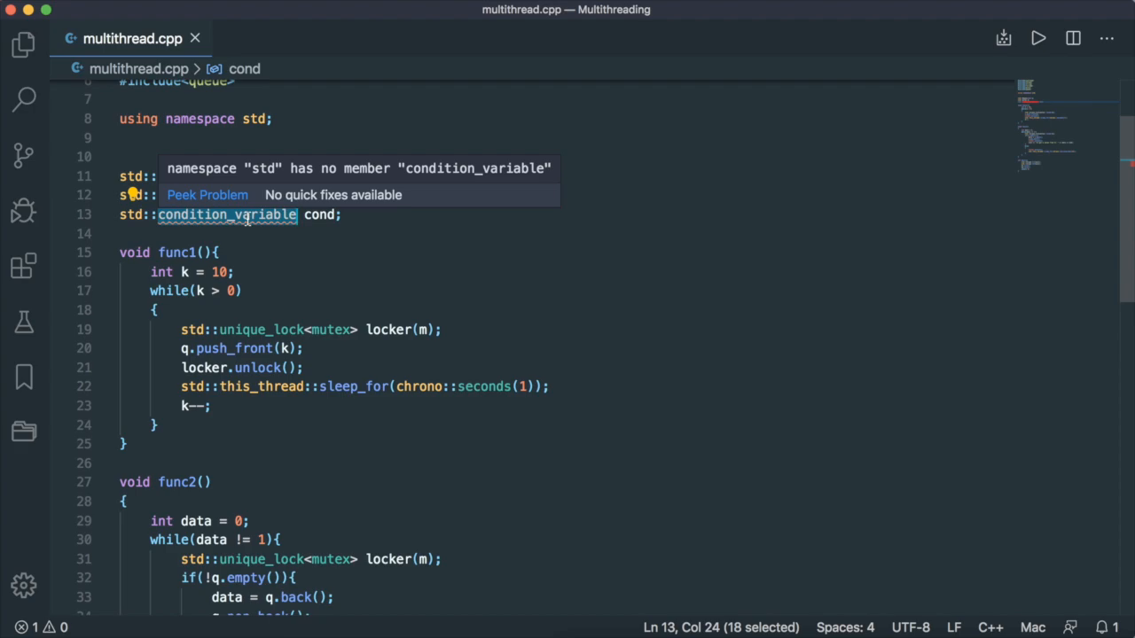
{"action": "type", "text": "#inclu"}
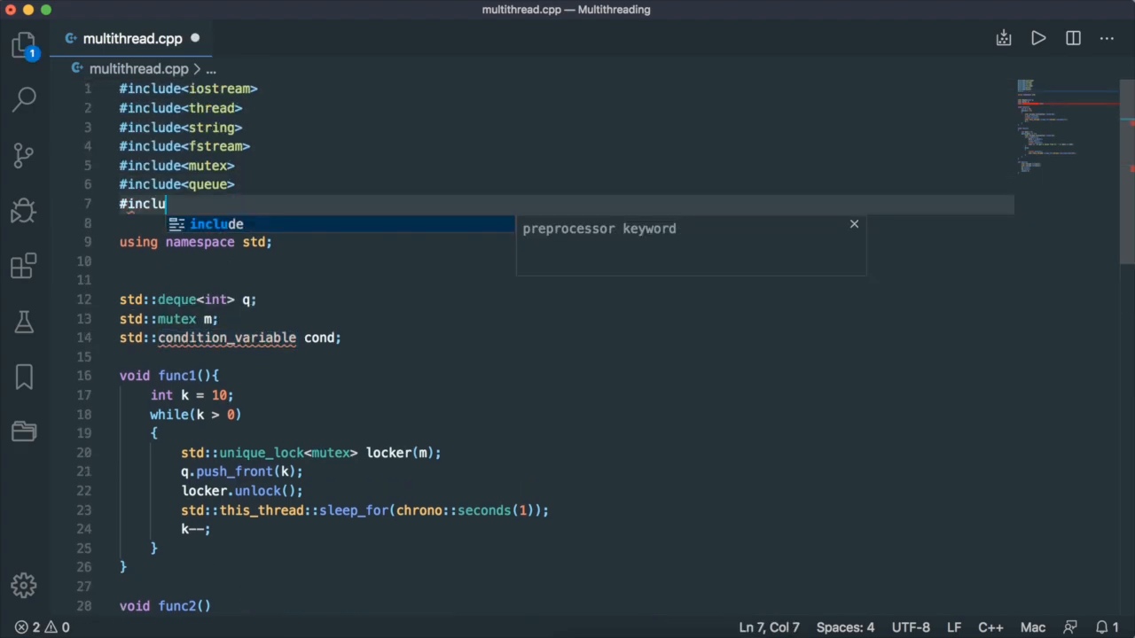
{"action": "type", "text": "de<condition_variable>"}
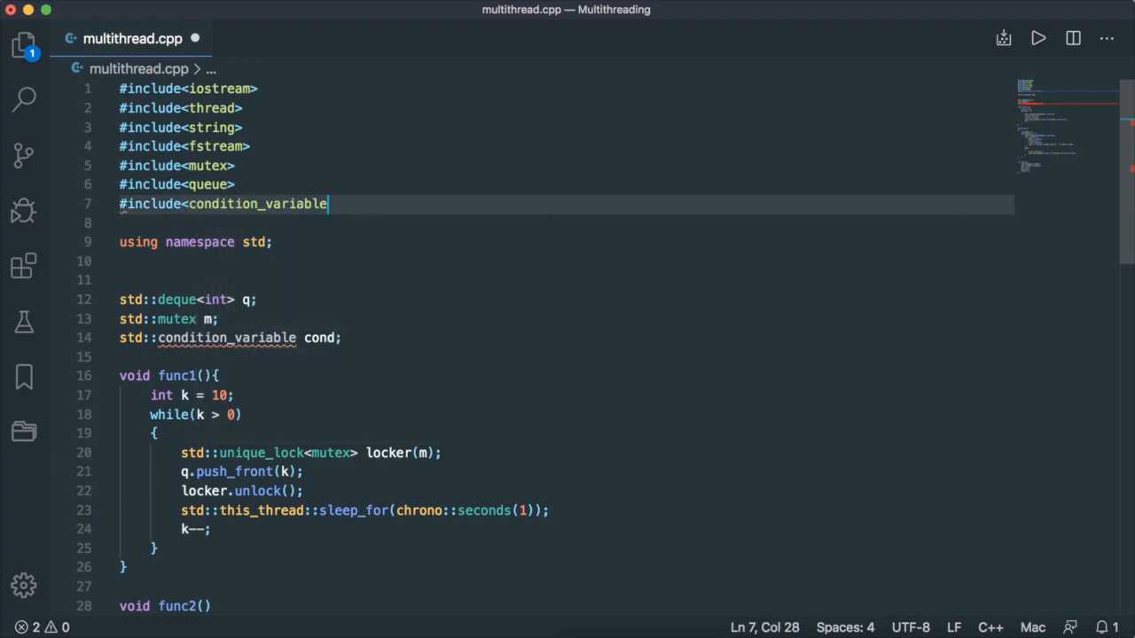
{"action": "double_click", "coordinate": [227, 338]}
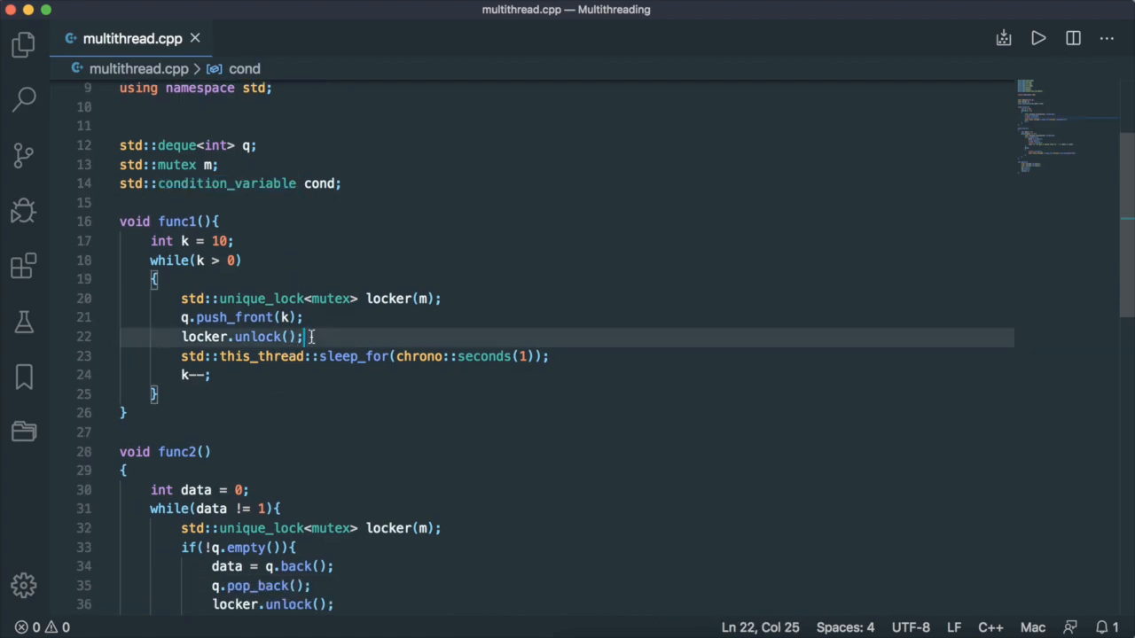
- Add cond.notify_one() after func1's unlock, commented '// notify one waiting thread, if it exists'
{"action": "key", "text": "Enter"}
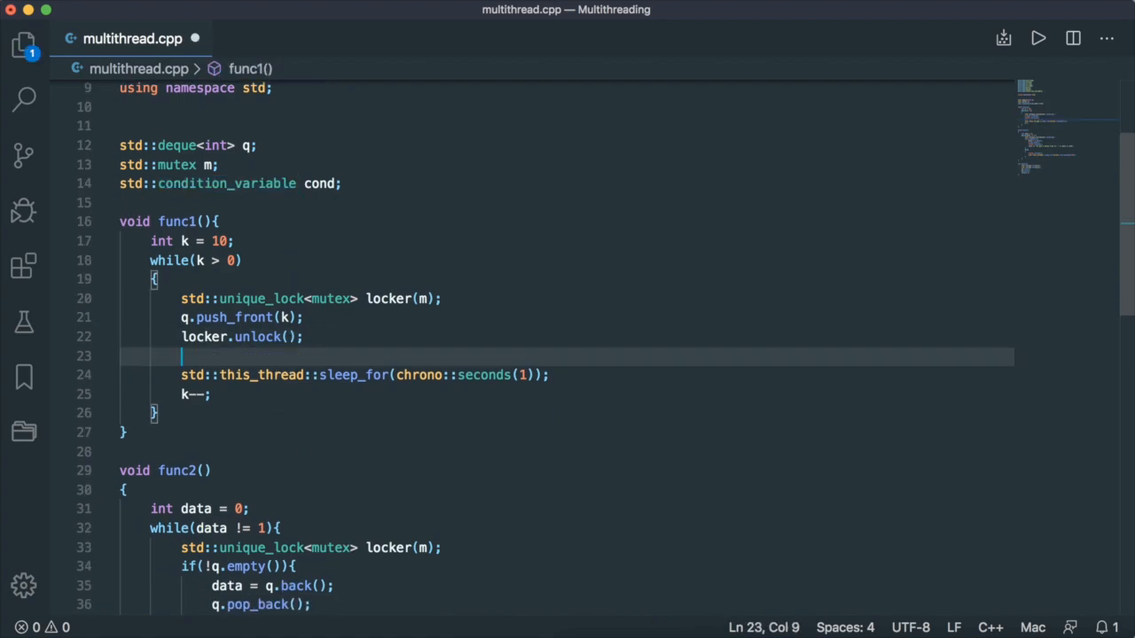
{"action": "type", "text": "cond.notify_one();"}
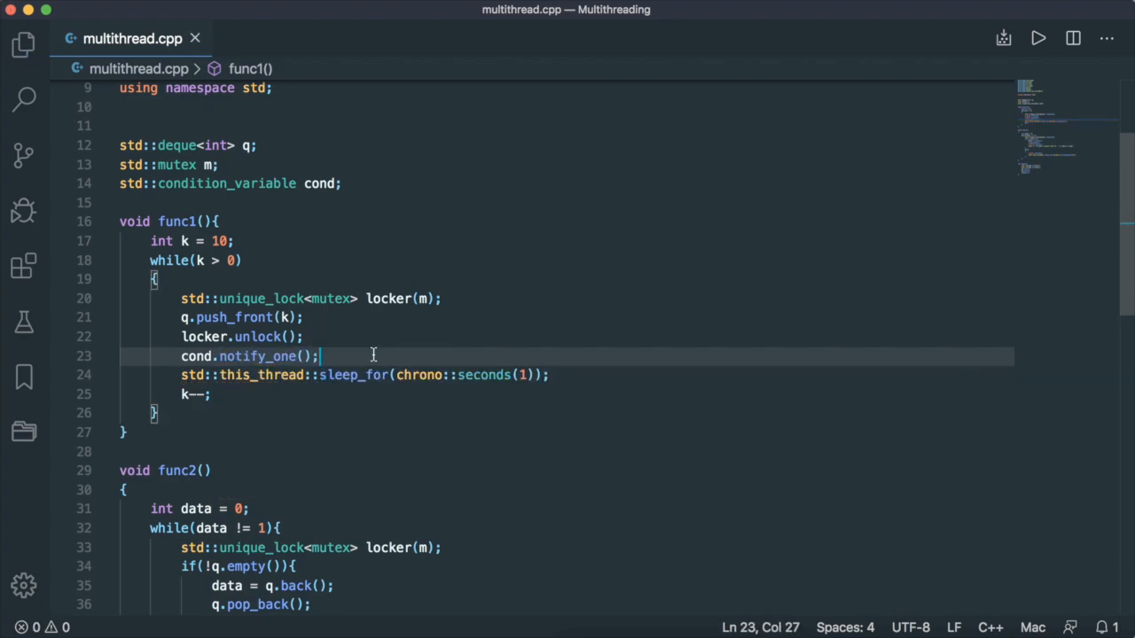
{"action": "type", "text": "// notify one w"}
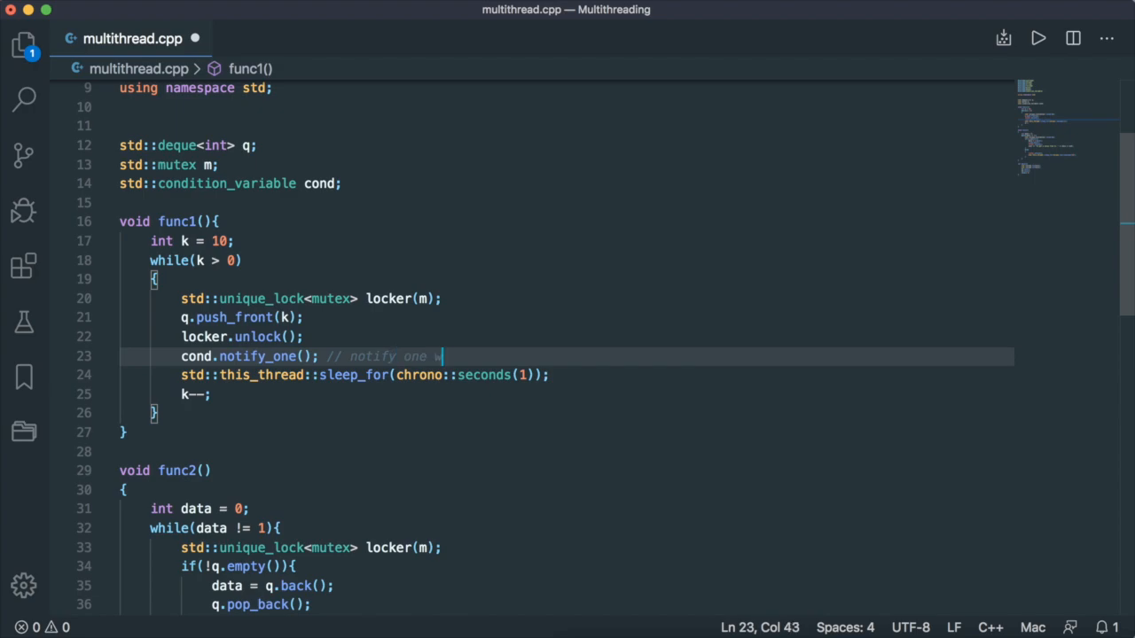
{"action": "type", "text": "aiting thread, there"}
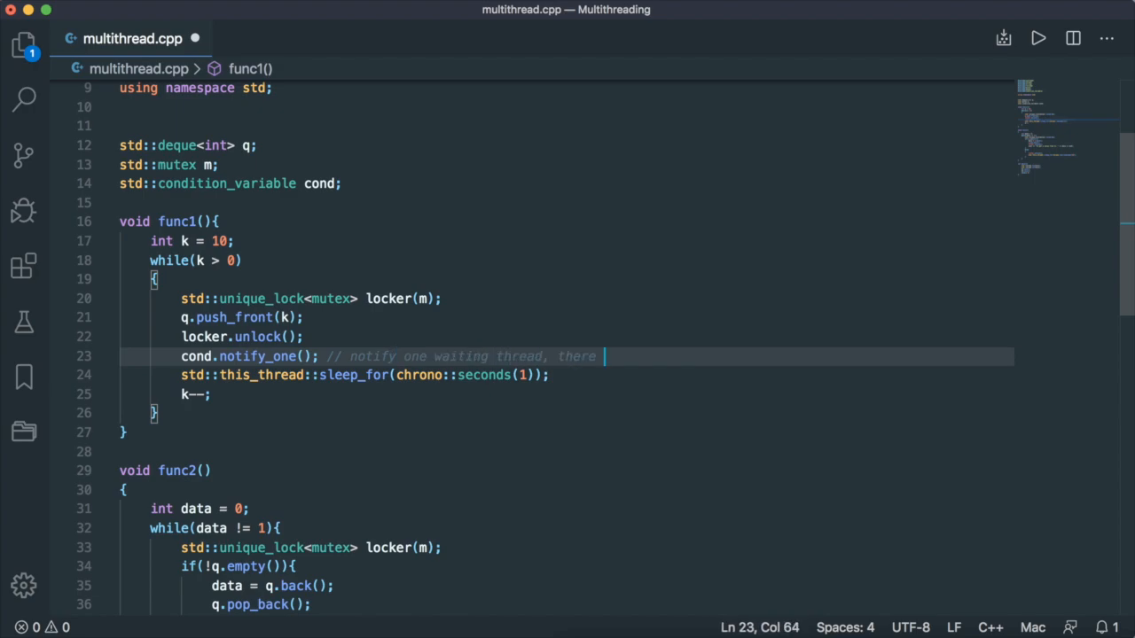
{"action": "type", "text": "if it exists"}
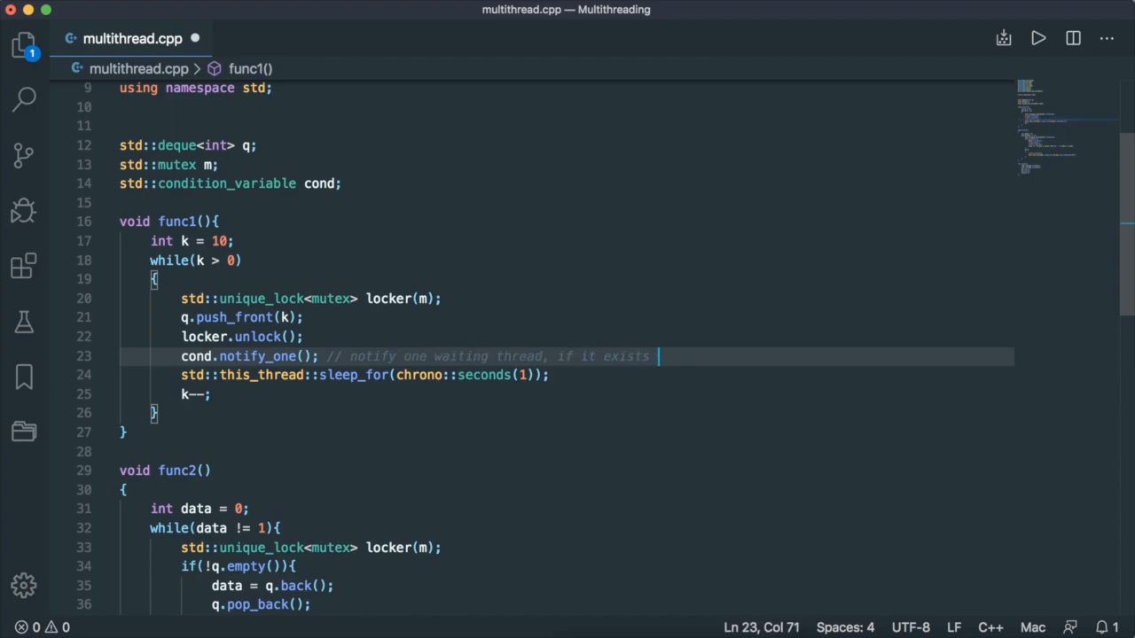
{"action": "scroll", "scroll_direction": "down", "scroll_amount": 3}
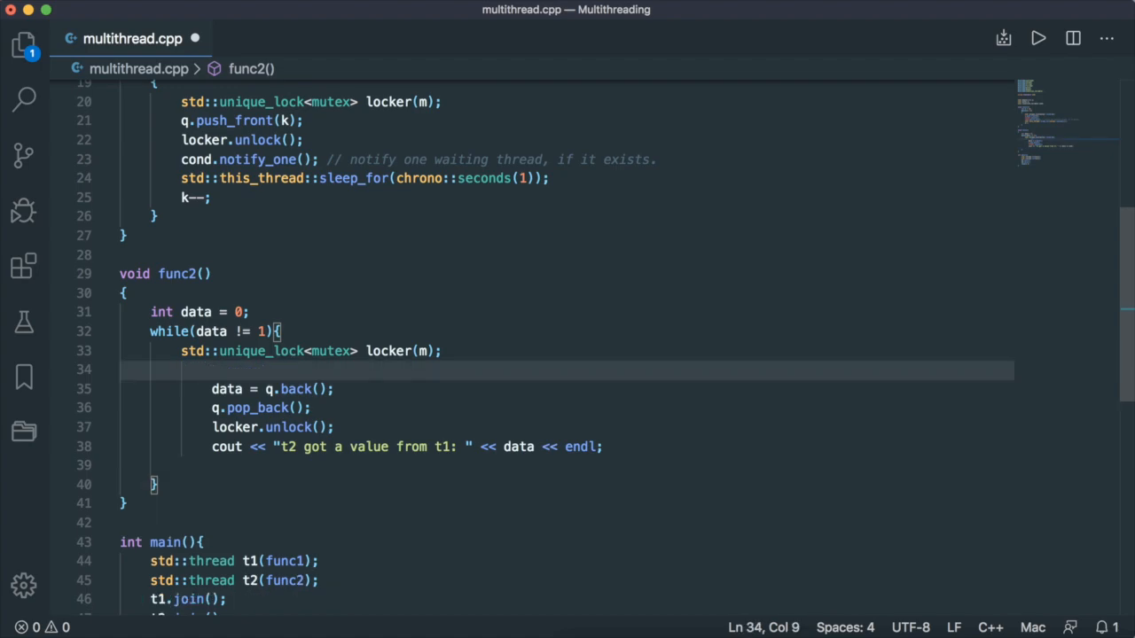
- Type cond.wait(locker) in func2 with the comment '// thread 2 in sleeping mode'
{"action": "type", "text": "cond.wait("}
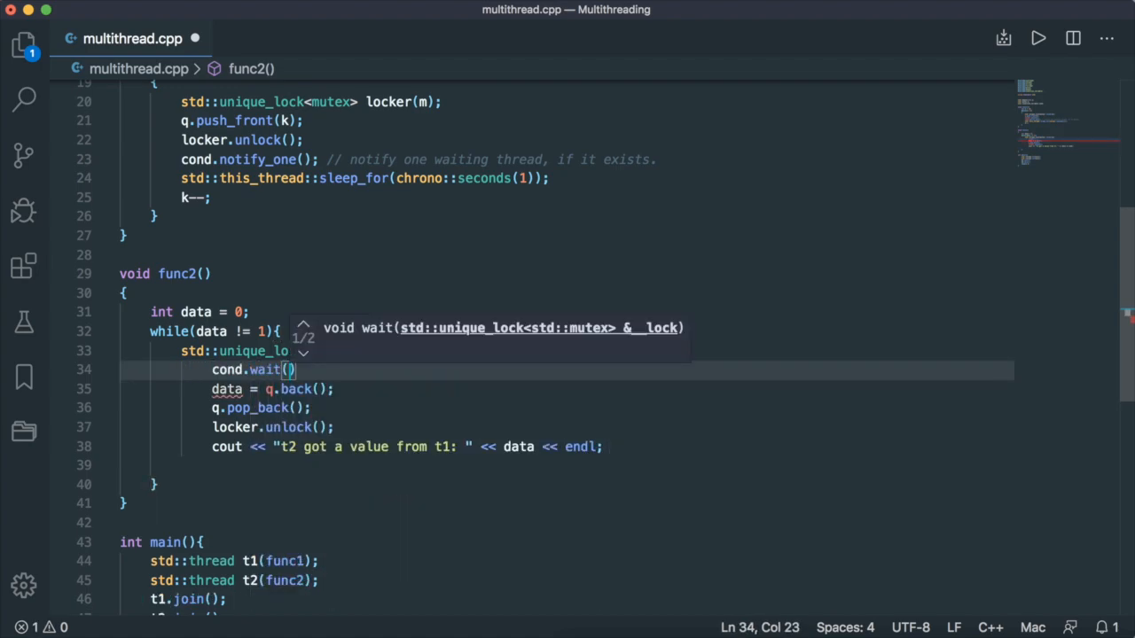
{"action": "type", "text": "locker"}
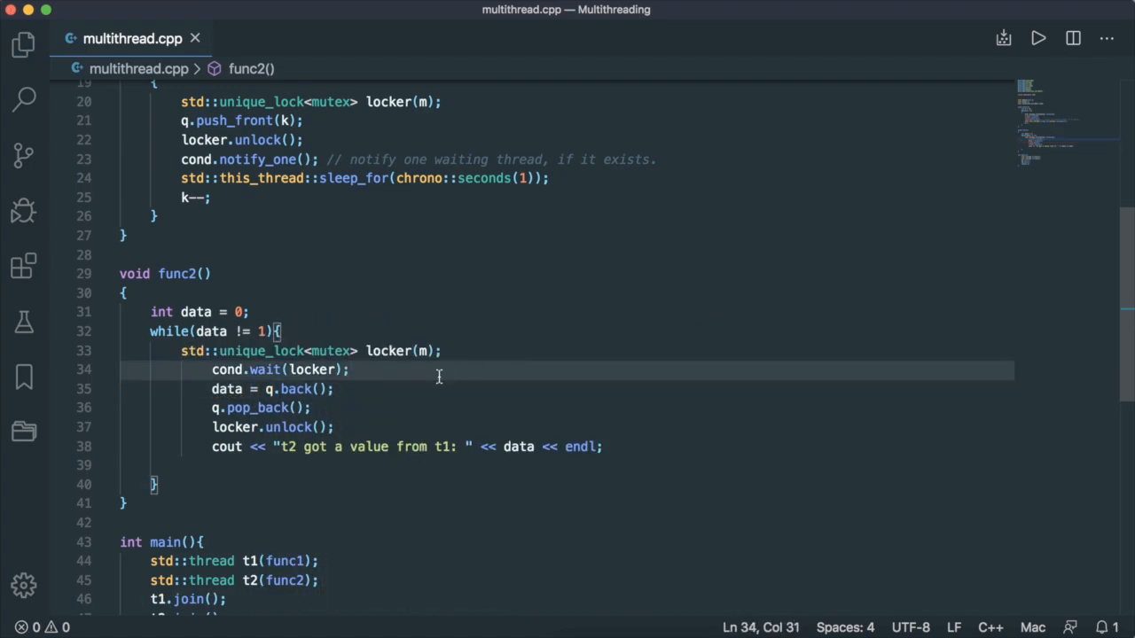
{"action": "type", "text": "// thread 2 in"}
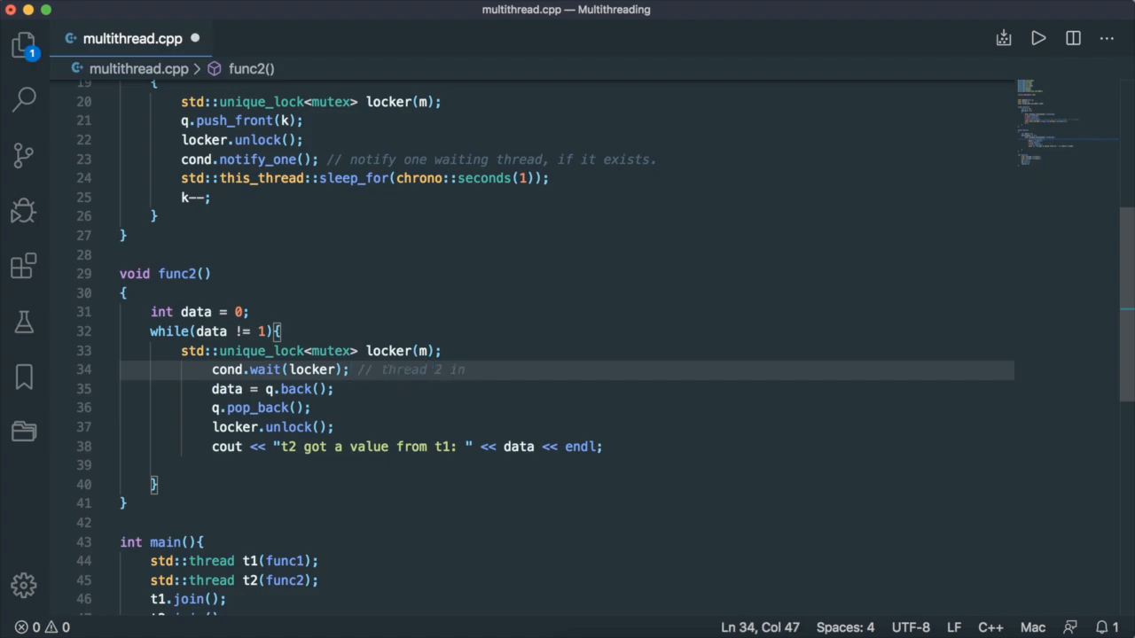
{"action": "type", "text": "sleeping mode"}
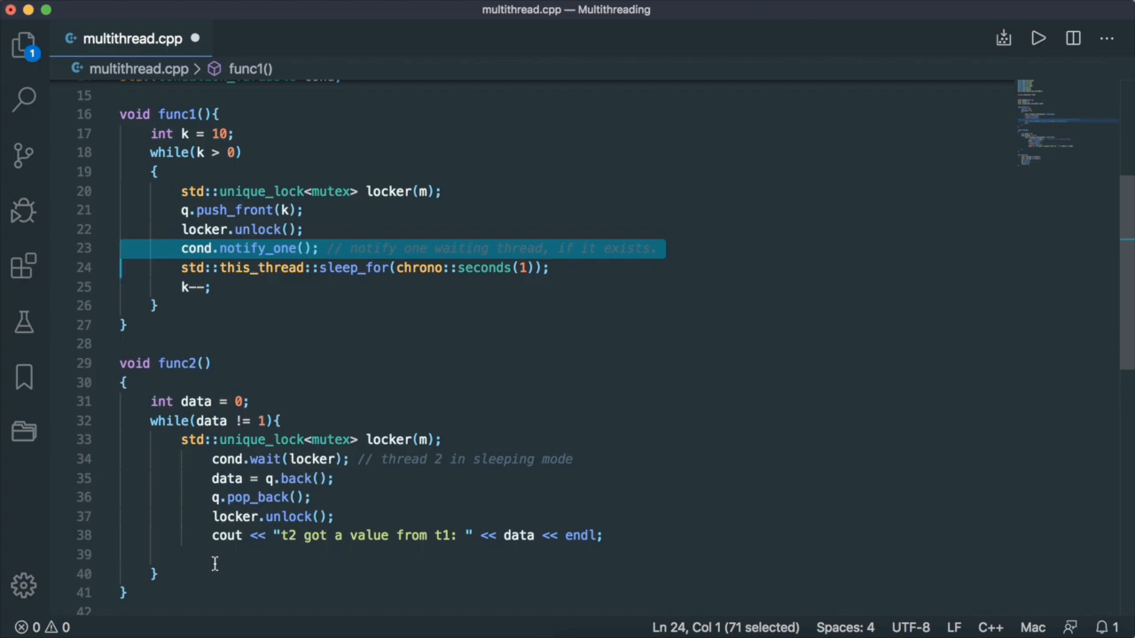
{"action": "mouse_move", "coordinate": [257, 249]}
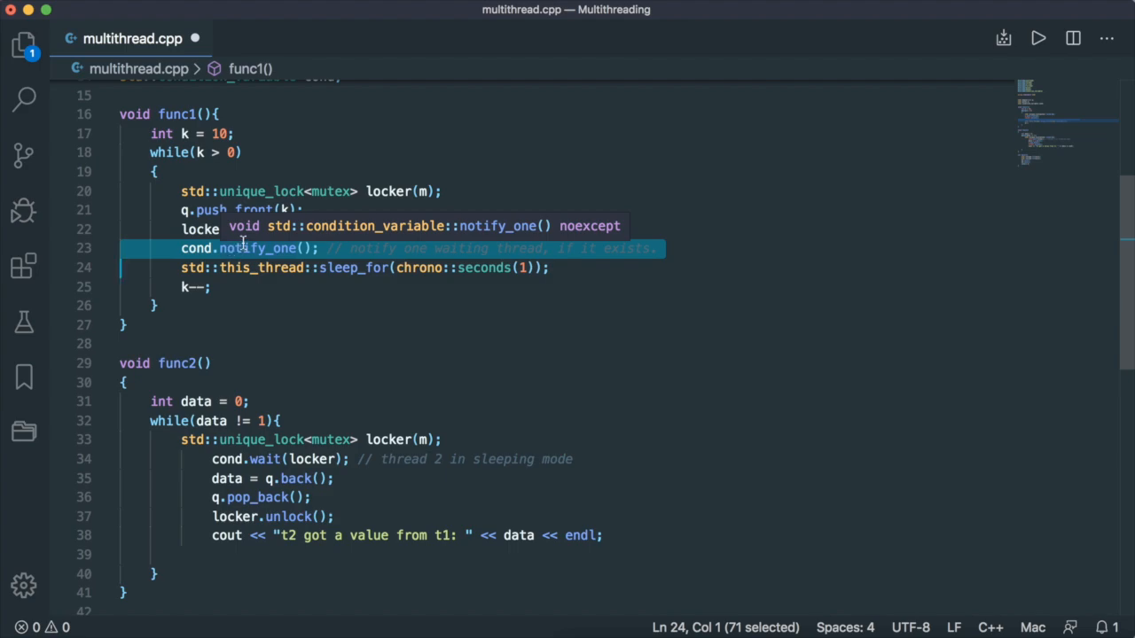
{"action": "mouse_move", "coordinate": [273, 241]}
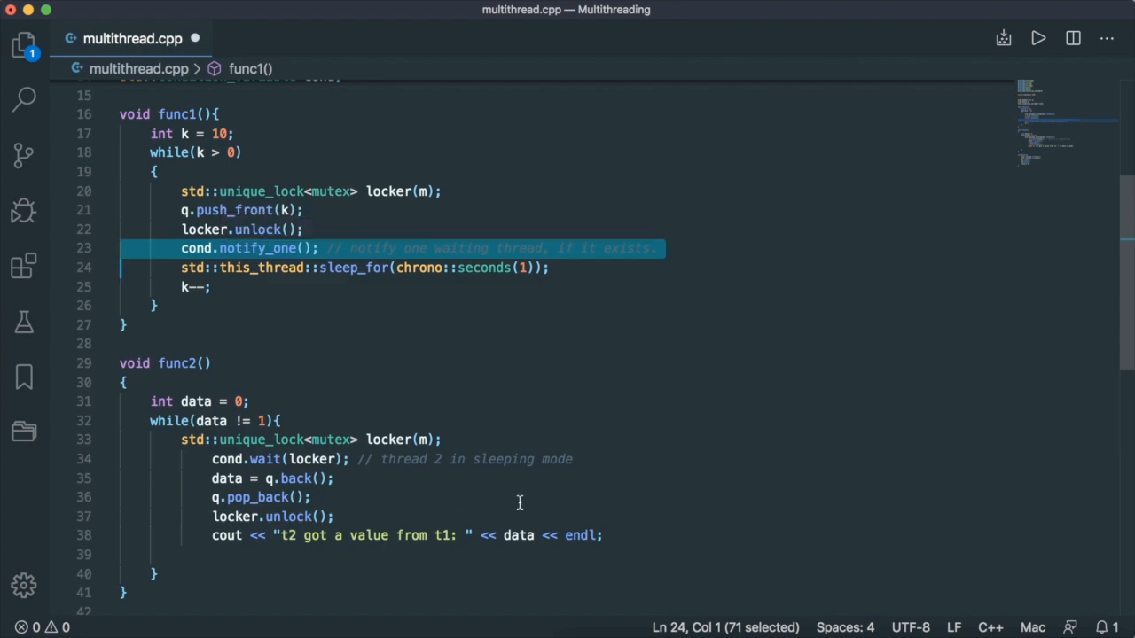
{"action": "double_click", "coordinate": [312, 459]}
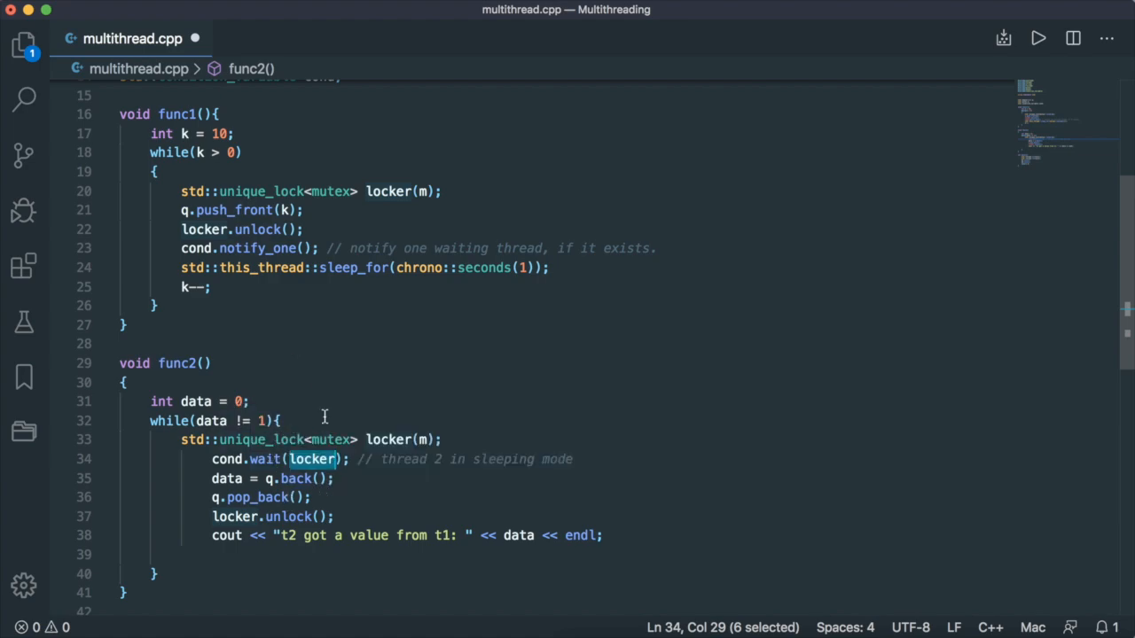
{"action": "mouse_move", "coordinate": [334, 487]}
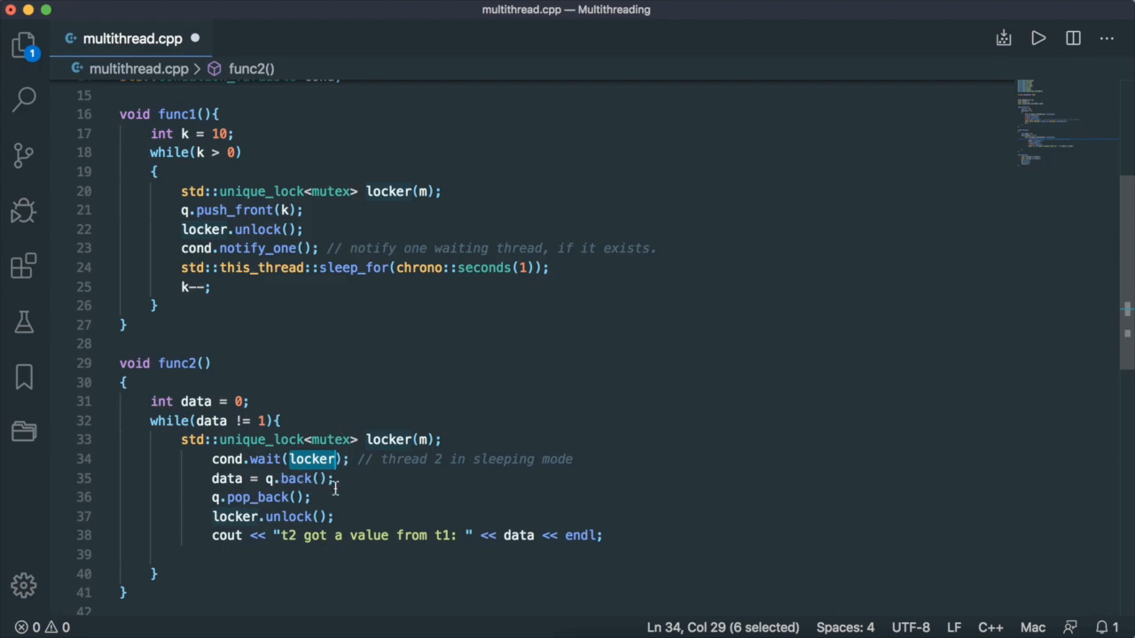
{"action": "double_click", "coordinate": [287, 517]}
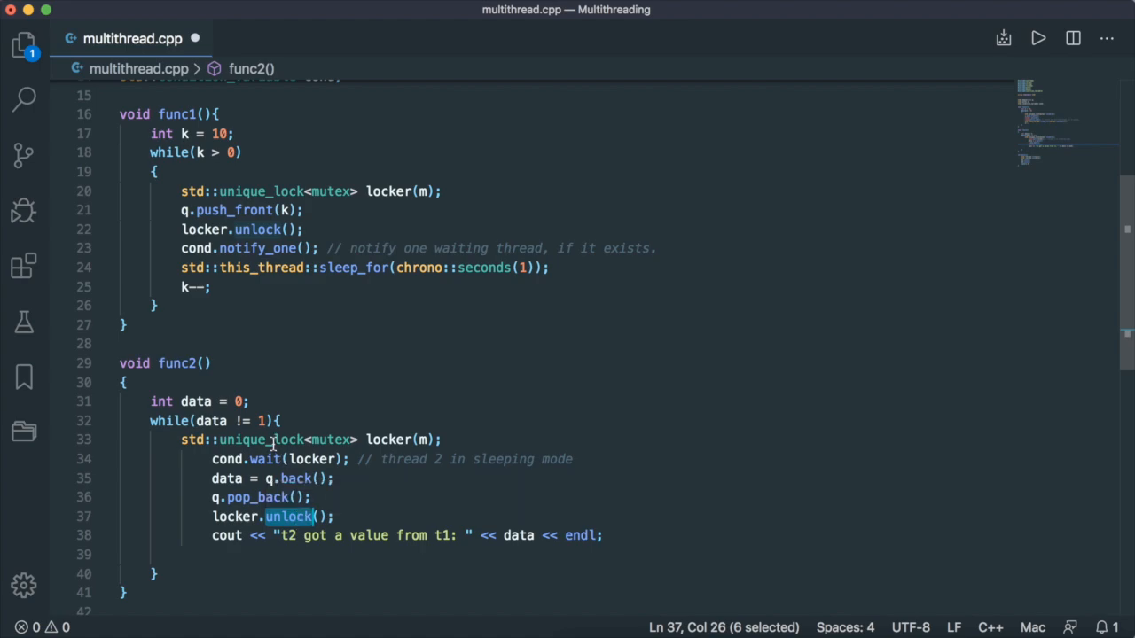
{"action": "double_click", "coordinate": [228, 460]}
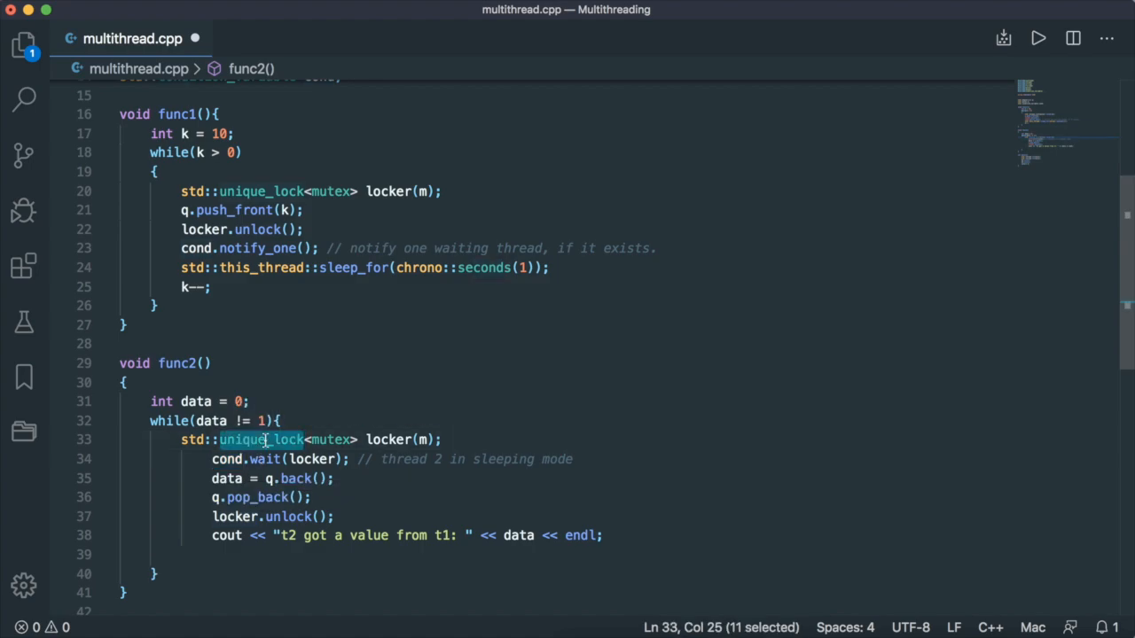
{"action": "mouse_move", "coordinate": [310, 458]}
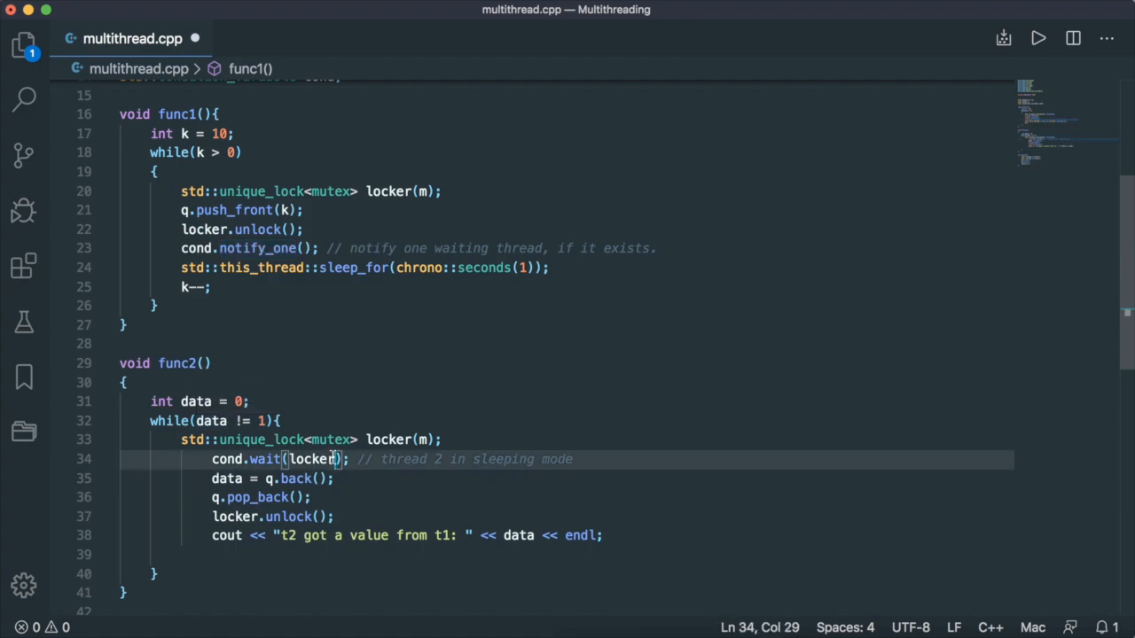
- Add the predicate [](){return !q.empty();} after locker in cond.wait
{"action": "type", "text": ","}
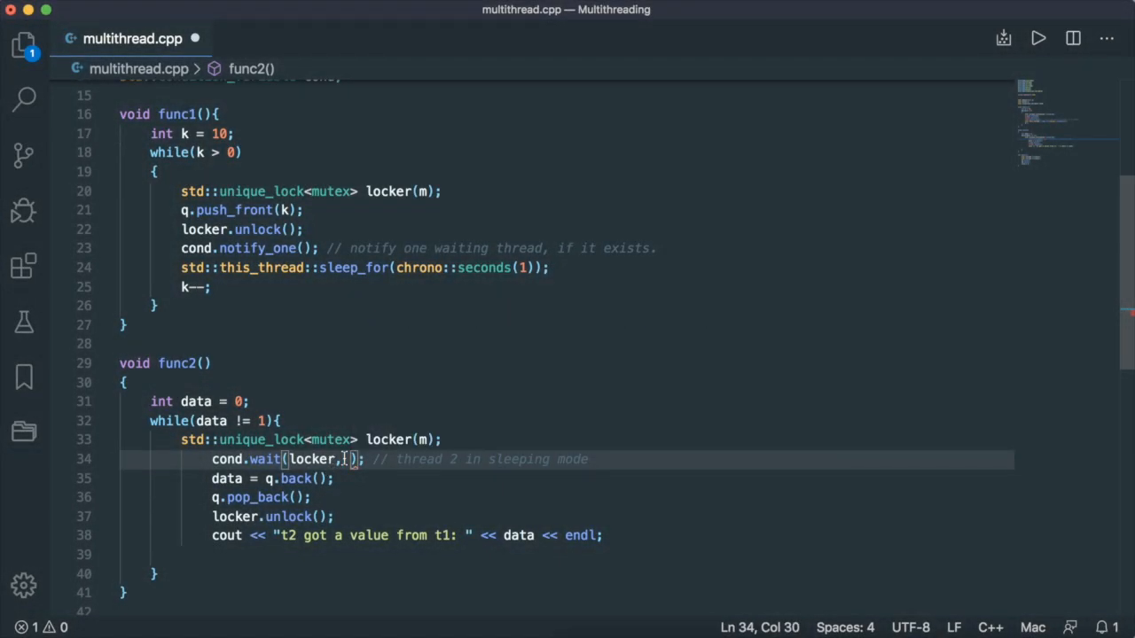
{"action": "type", "text": "[](){return !q."}
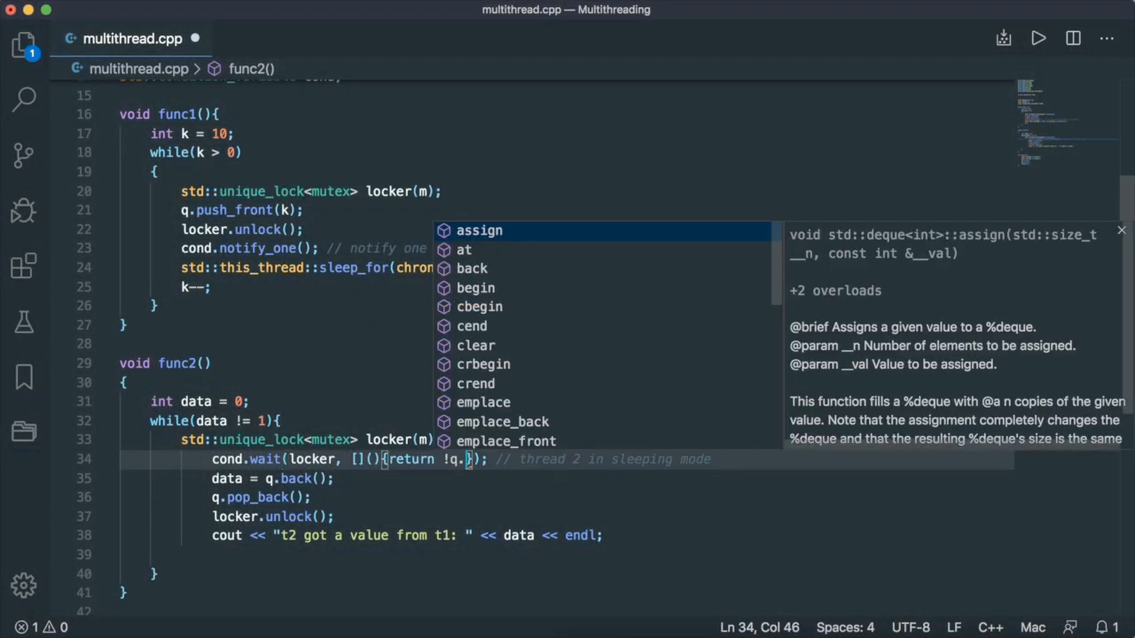
{"action": "type", "text": "empty();}"}
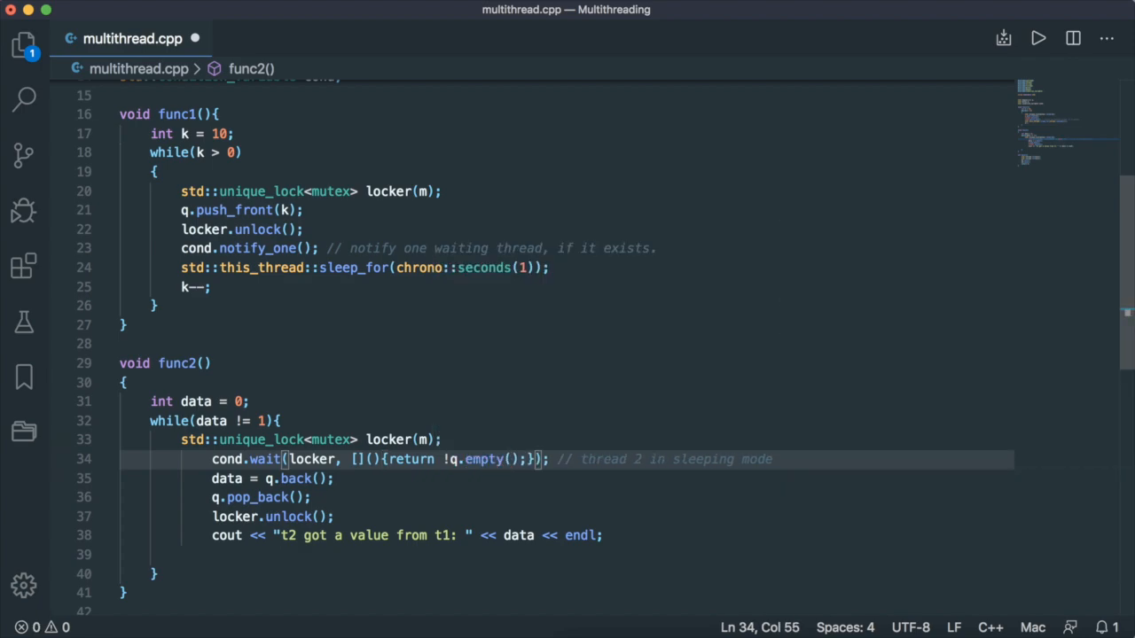
{"action": "mouse_move", "coordinate": [384, 467]}
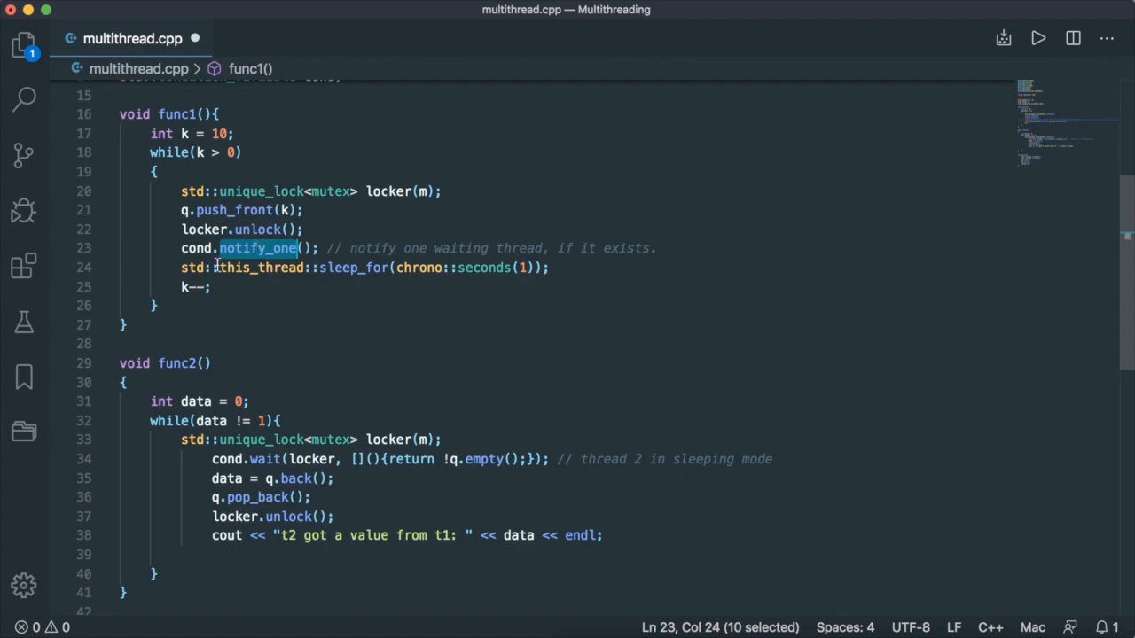
- Begin typing the cond.notify_all() line below notify_one in func1
{"action": "type", "text": "cond"}
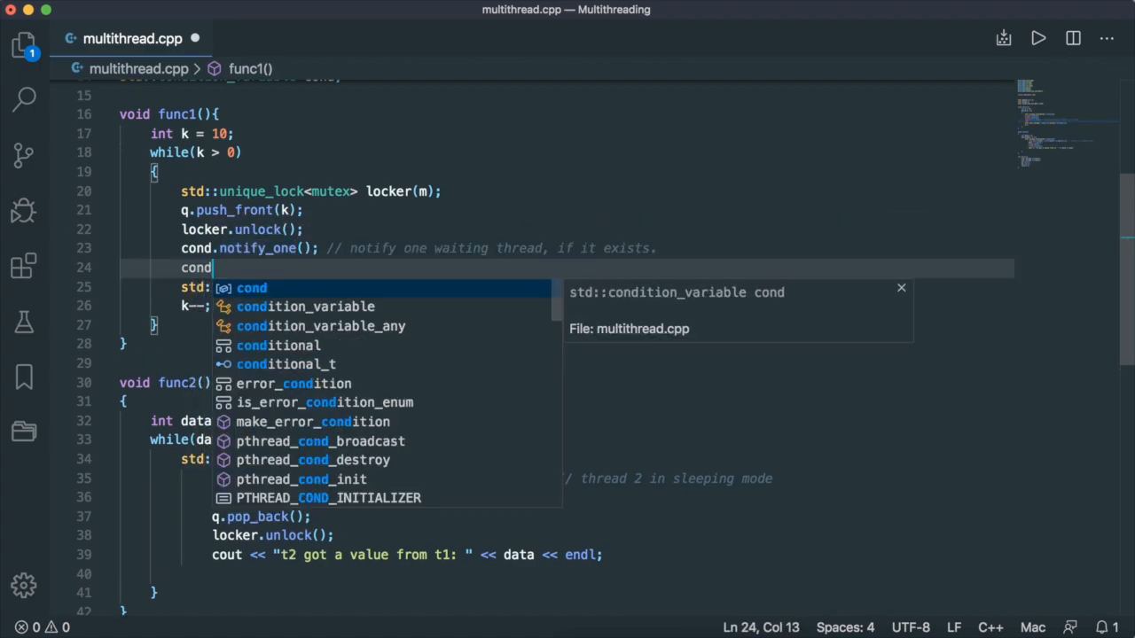
{"action": "type", "text": ".notify_all(); // wake up all the threads"}
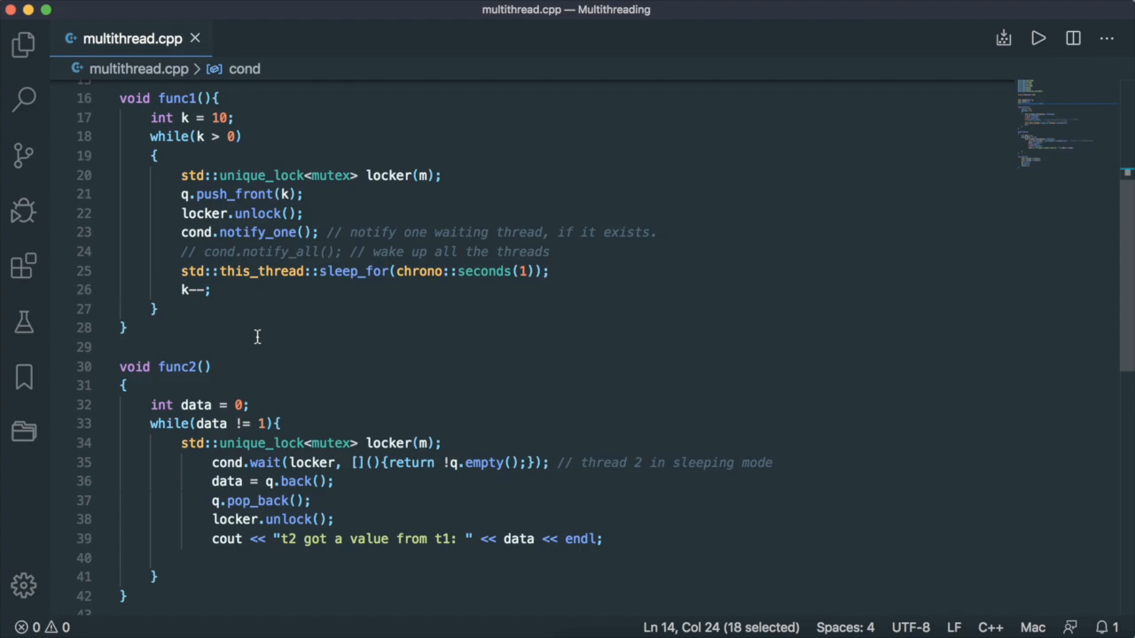
{"action": "mouse_move", "coordinate": [232, 232]}
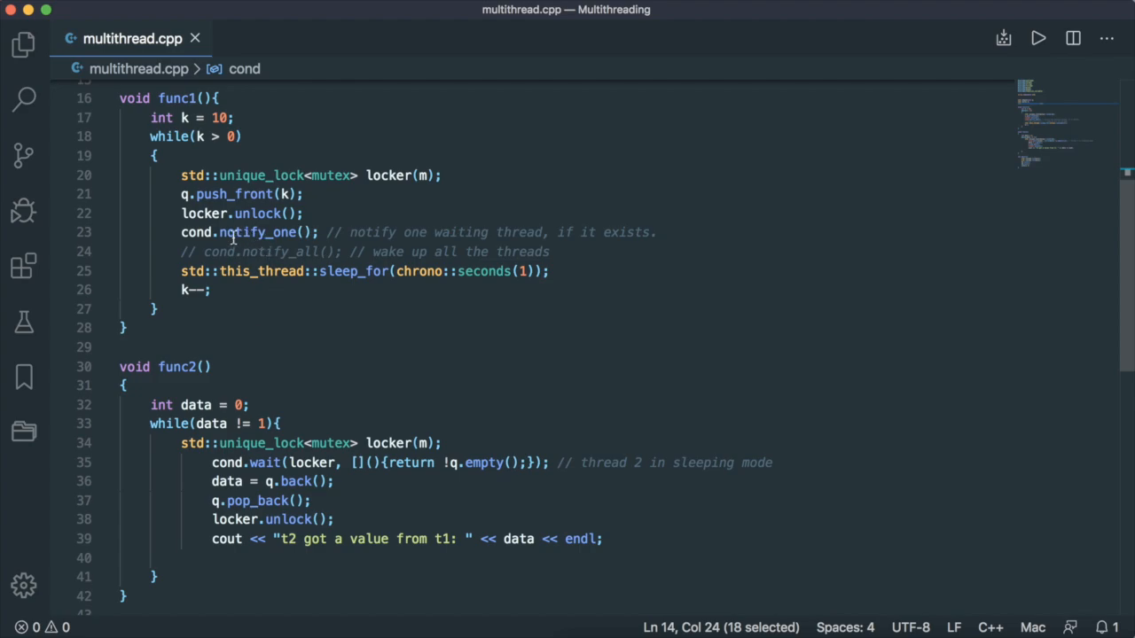